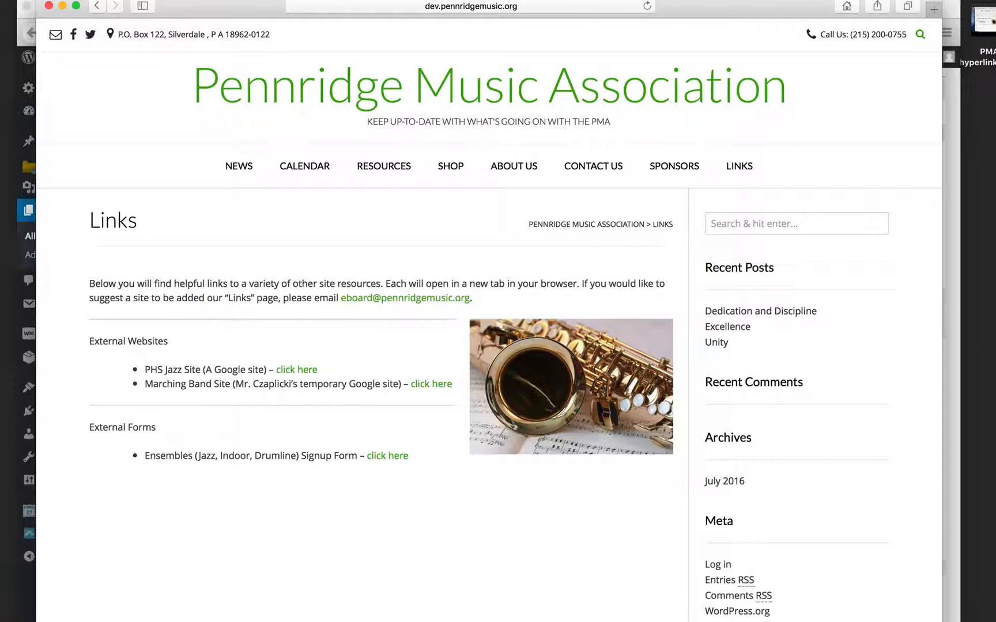
{"action": "mouse_move", "coordinate": [384, 166]}
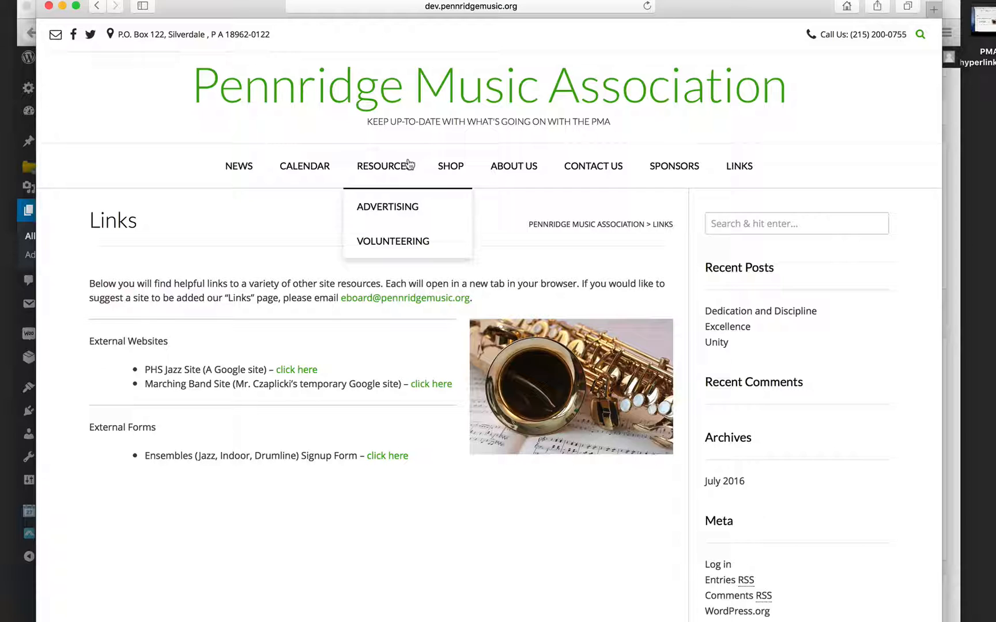
{"action": "mouse_move", "coordinate": [393, 241]}
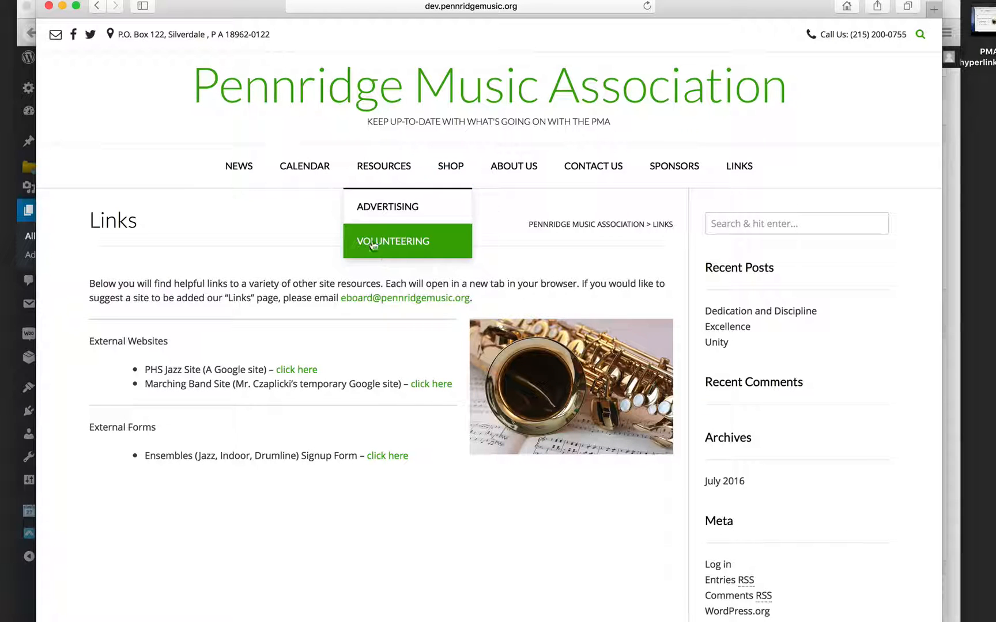
{"action": "mouse_move", "coordinate": [388, 206]}
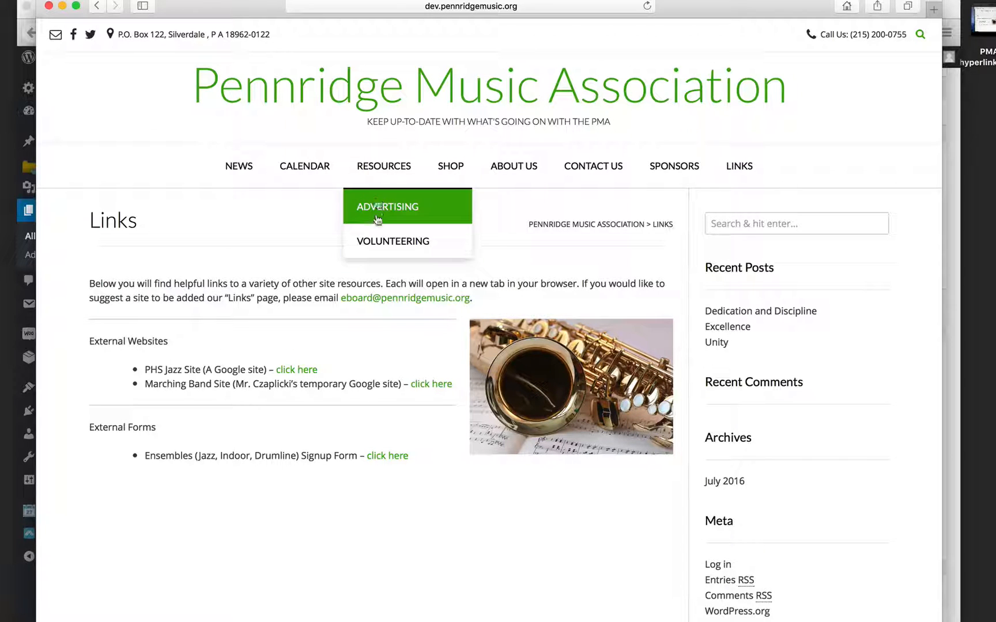
{"action": "mouse_move", "coordinate": [646, 164]}
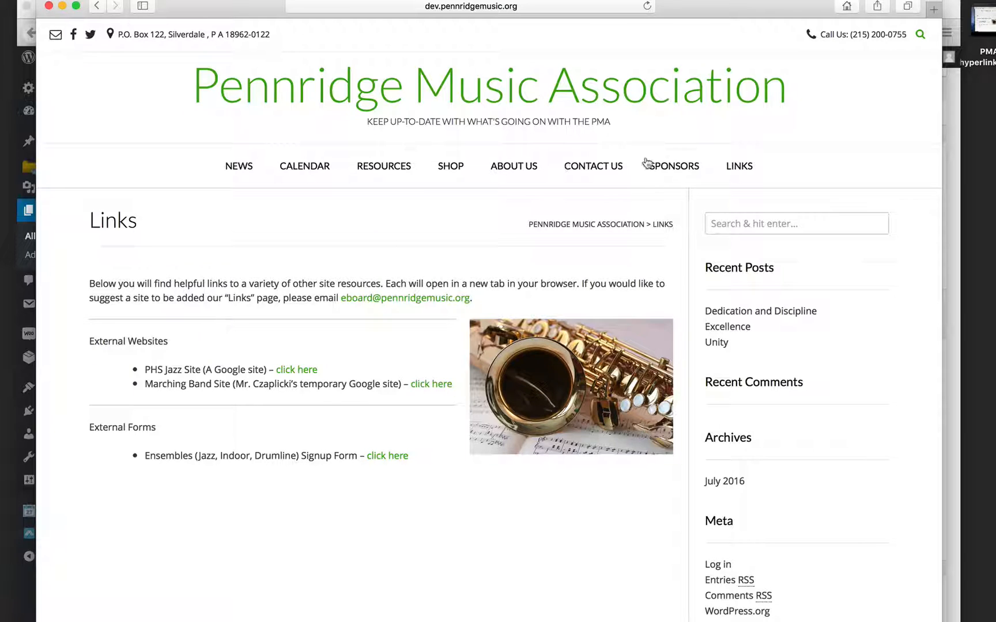
{"action": "mouse_move", "coordinate": [595, 176]}
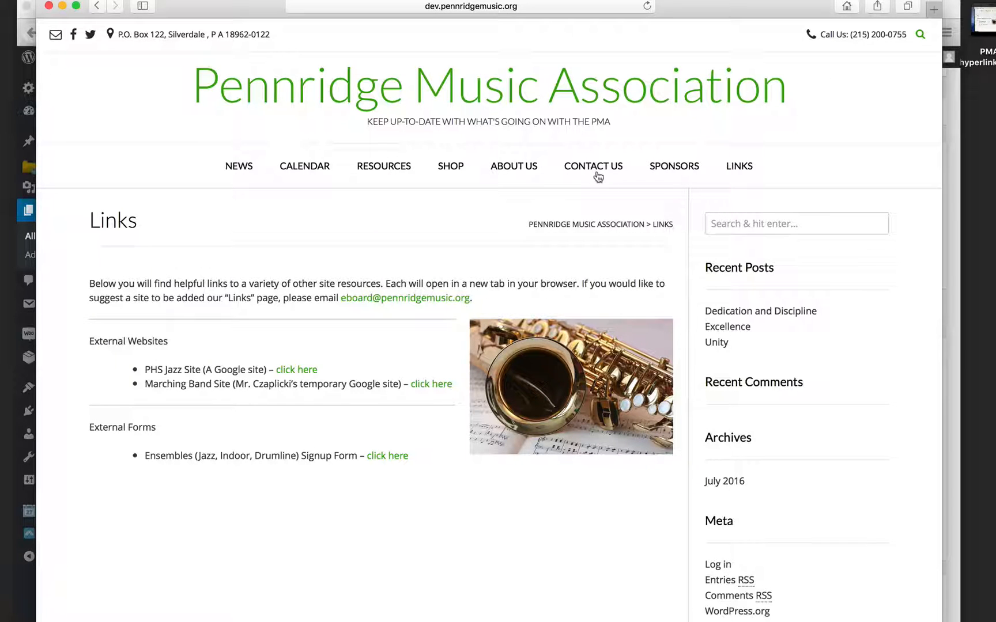
- Navigate from the Links page to the live site's Contact Us page
{"action": "left_click", "coordinate": [592, 166]}
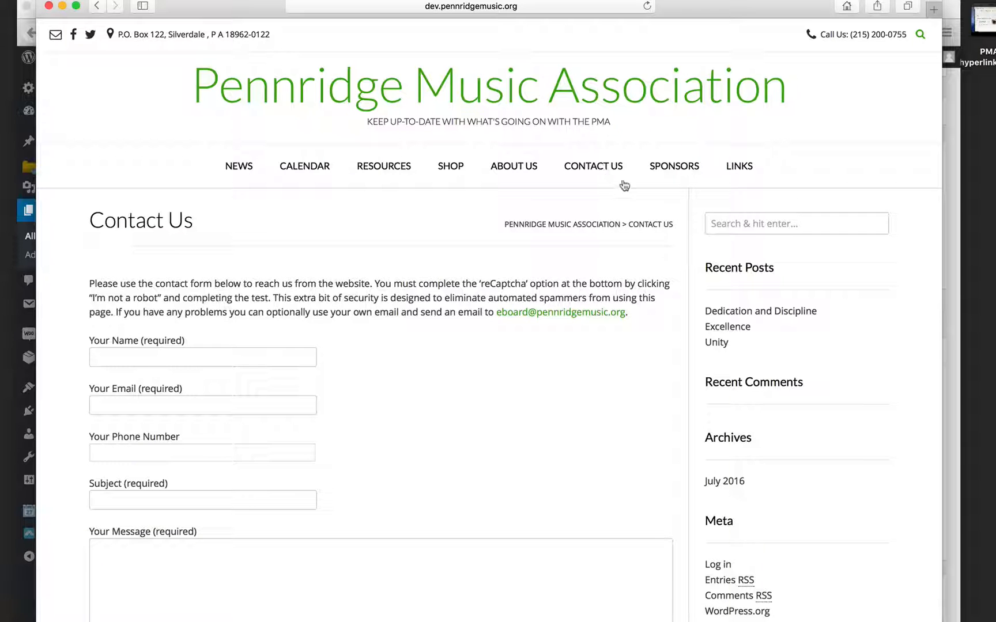
{"action": "mouse_move", "coordinate": [634, 218]}
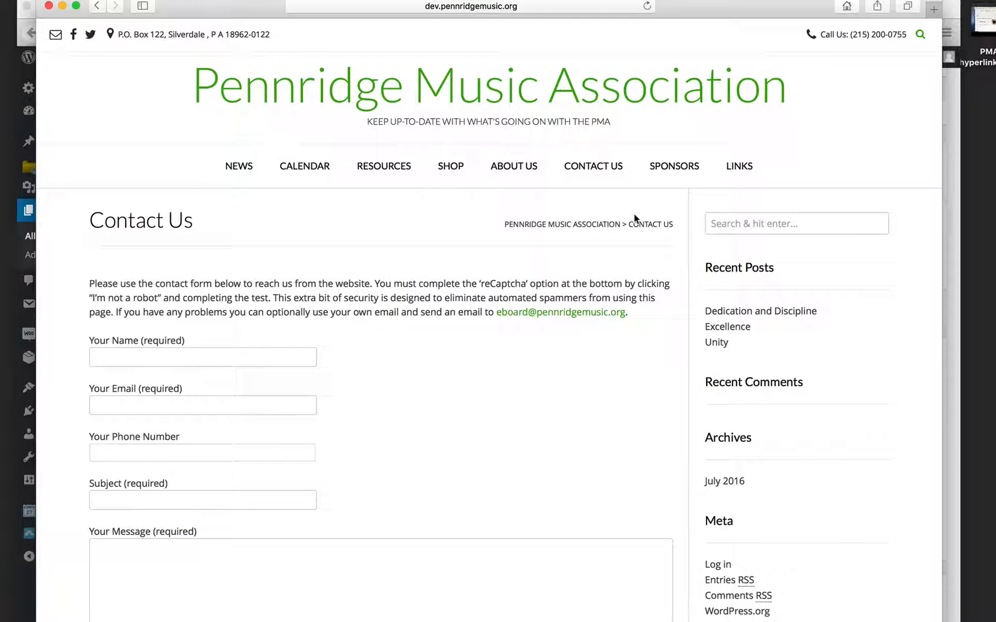
{"action": "mouse_move", "coordinate": [596, 174]}
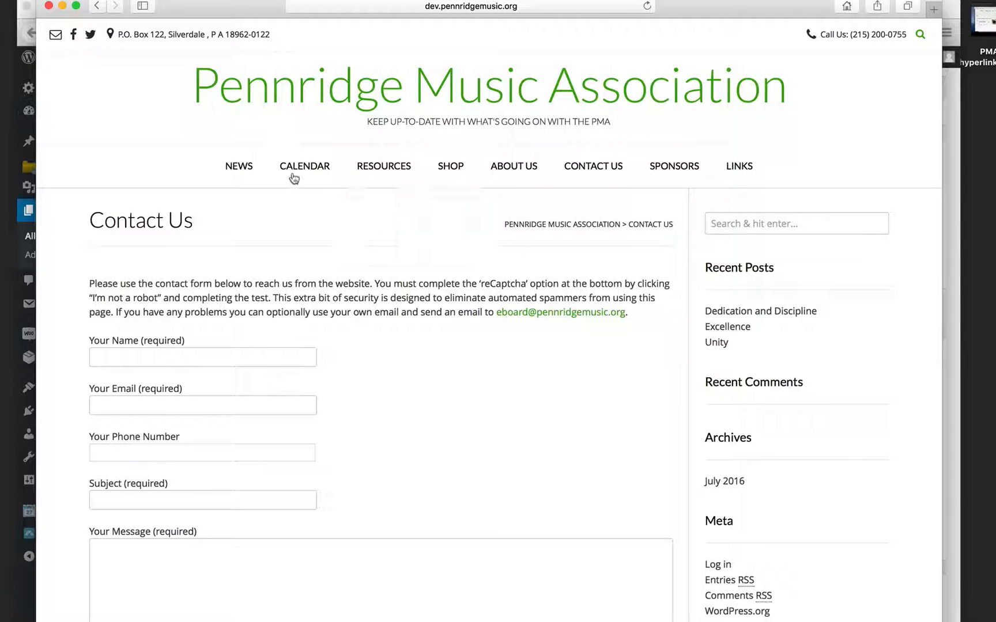
{"action": "mouse_move", "coordinate": [594, 181]}
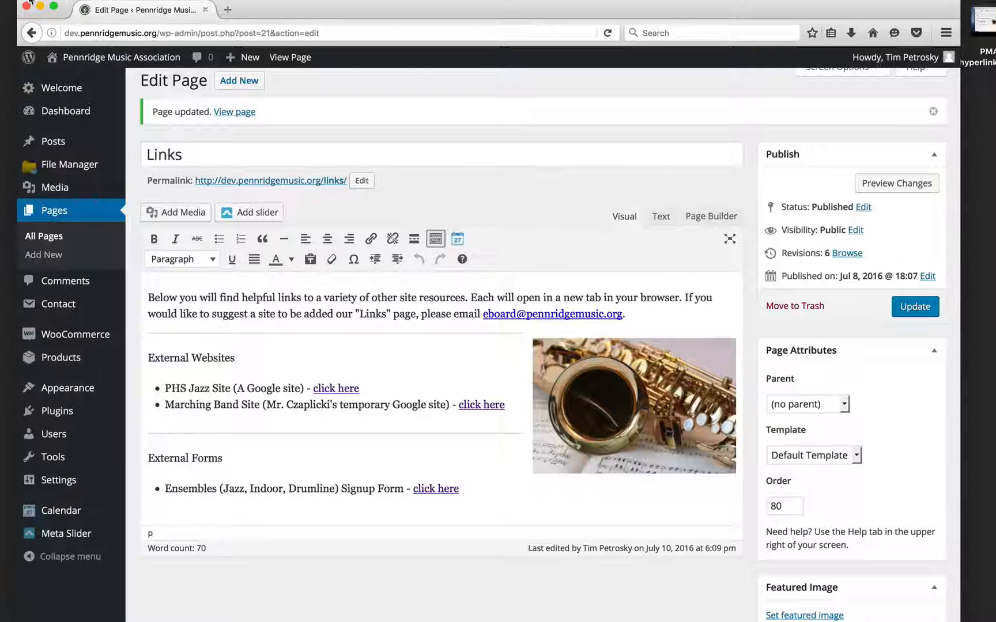
- Return to the admin dashboard and list all of the site's pages
{"action": "left_click", "coordinate": [66, 111]}
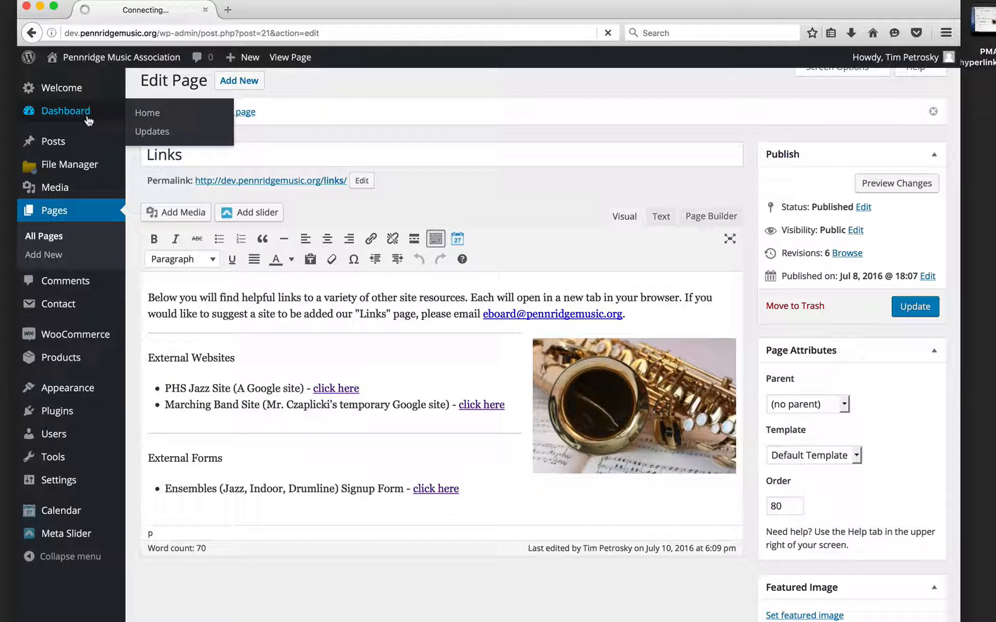
{"action": "left_click", "coordinate": [64, 111]}
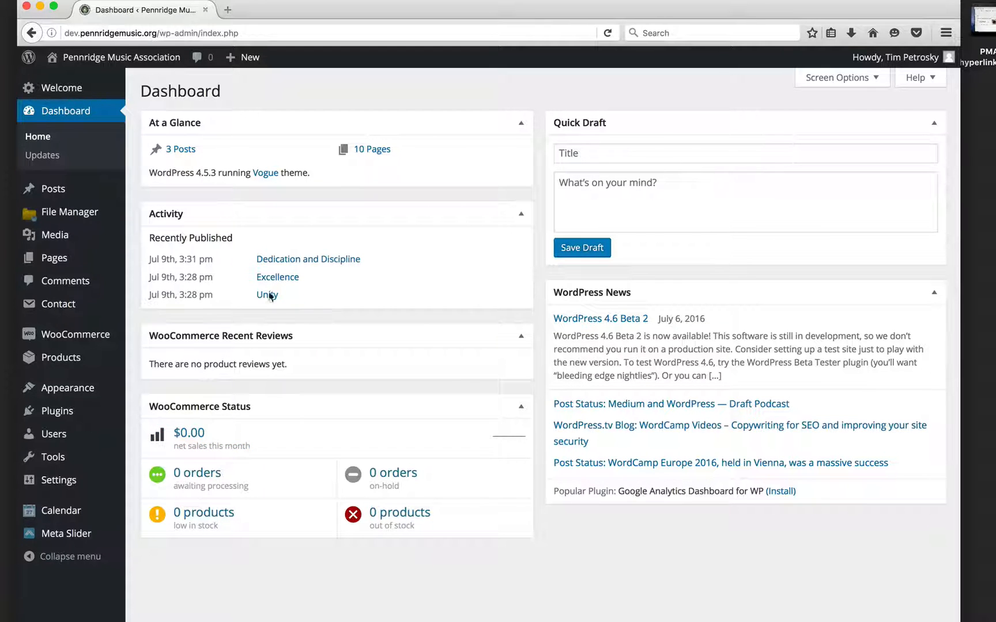
{"action": "mouse_move", "coordinate": [54, 258]}
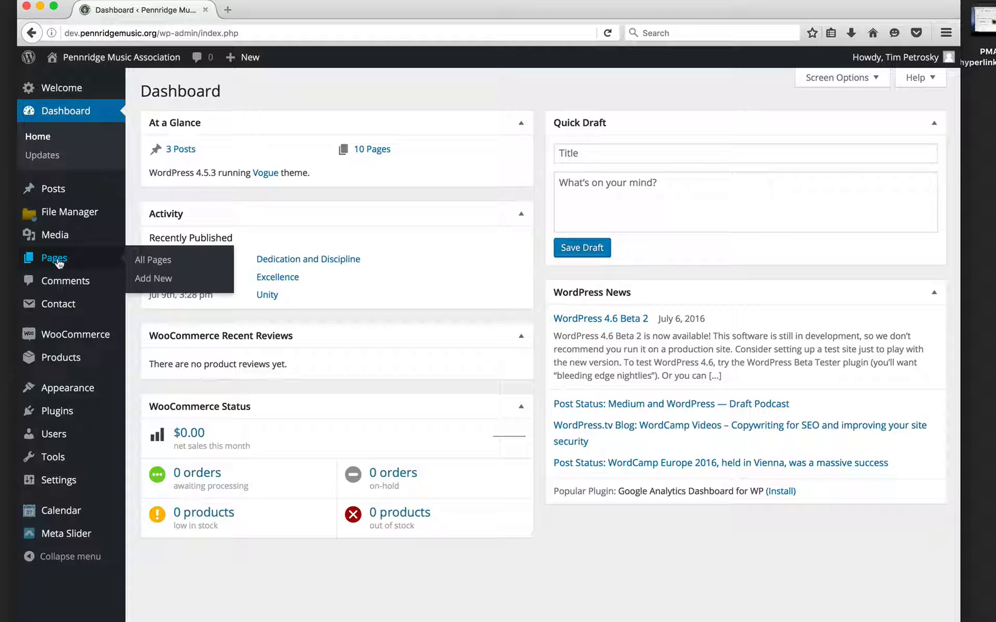
{"action": "left_click", "coordinate": [152, 259]}
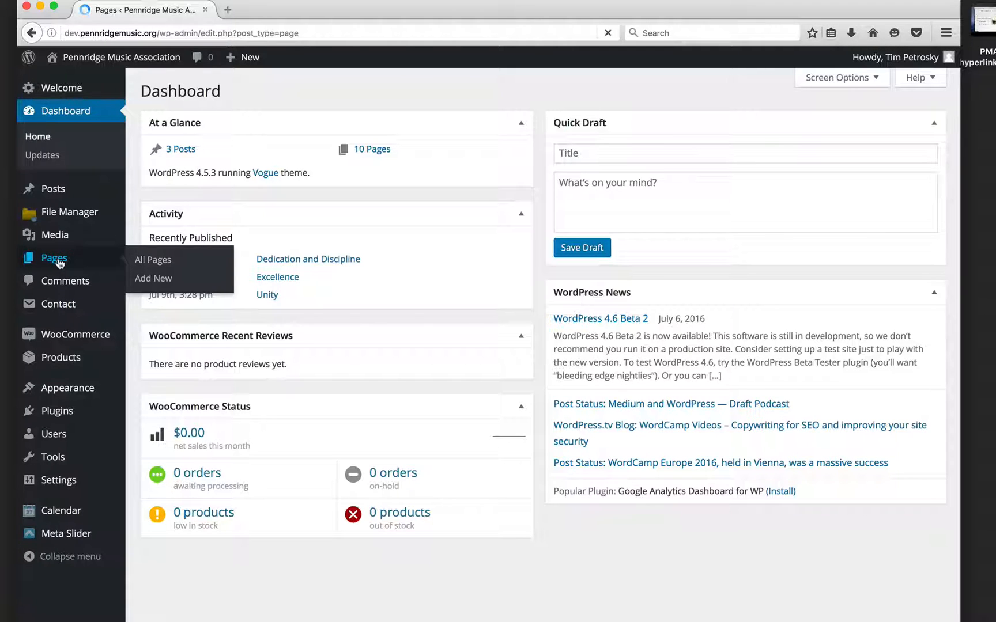
{"action": "left_click", "coordinate": [153, 260]}
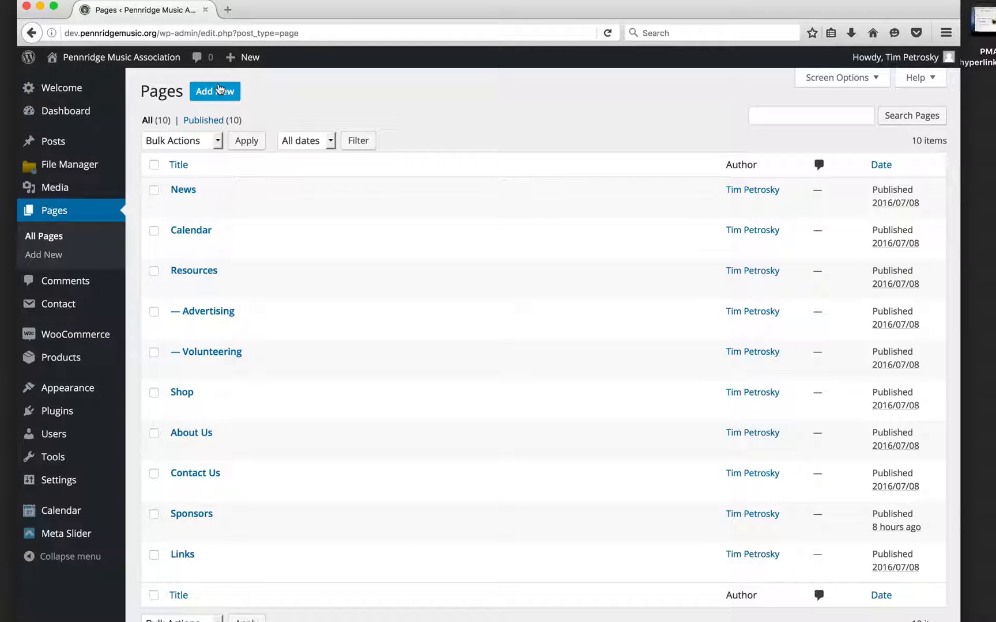
- Create a new page titled "Mr. Tim's Sample Page"
{"action": "left_click", "coordinate": [214, 91]}
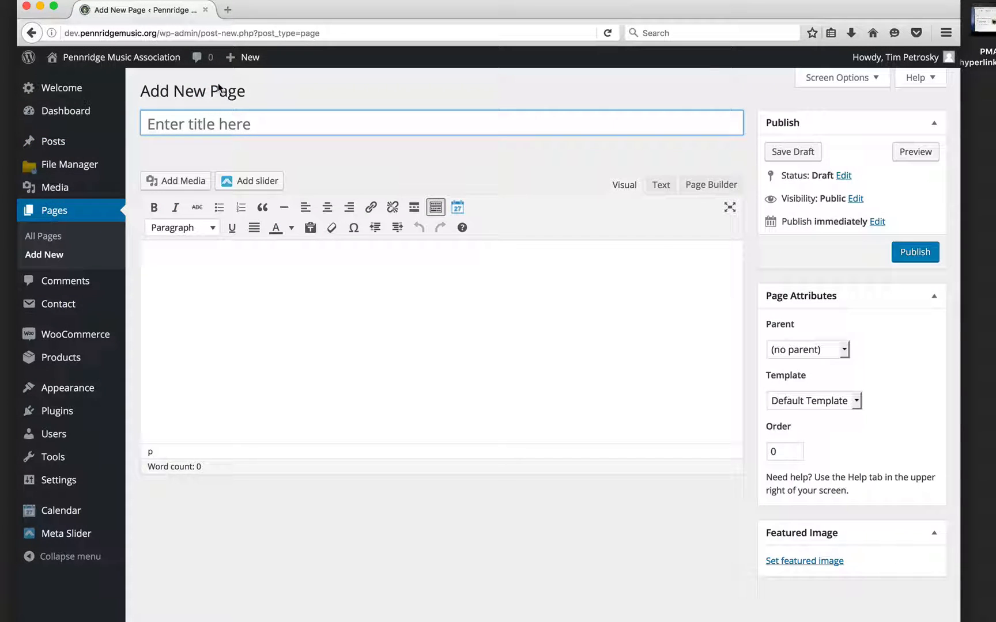
{"action": "left_click", "coordinate": [440, 122]}
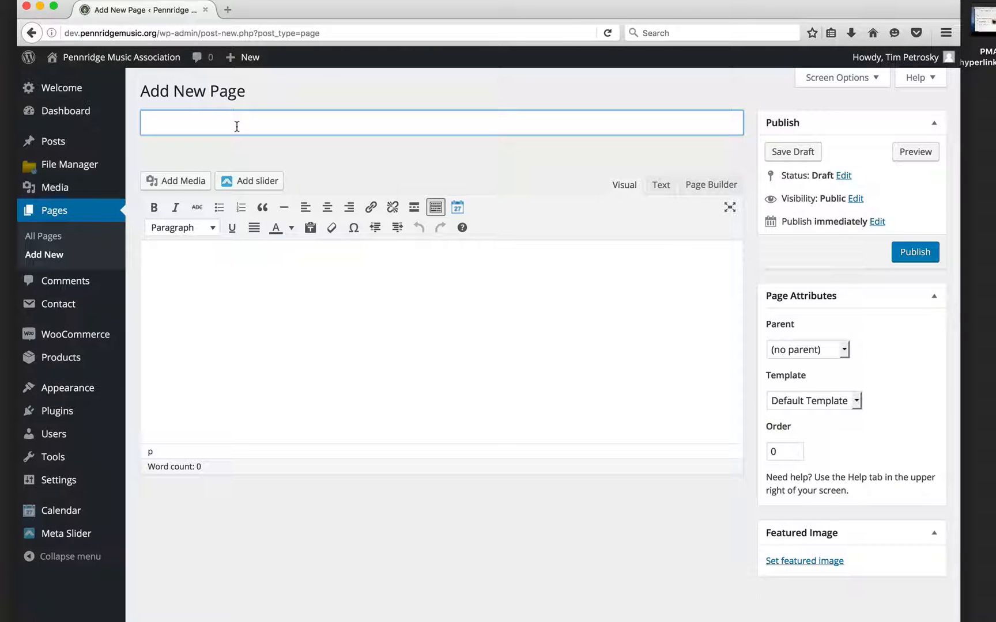
{"action": "type", "text": "Mr. Ti"}
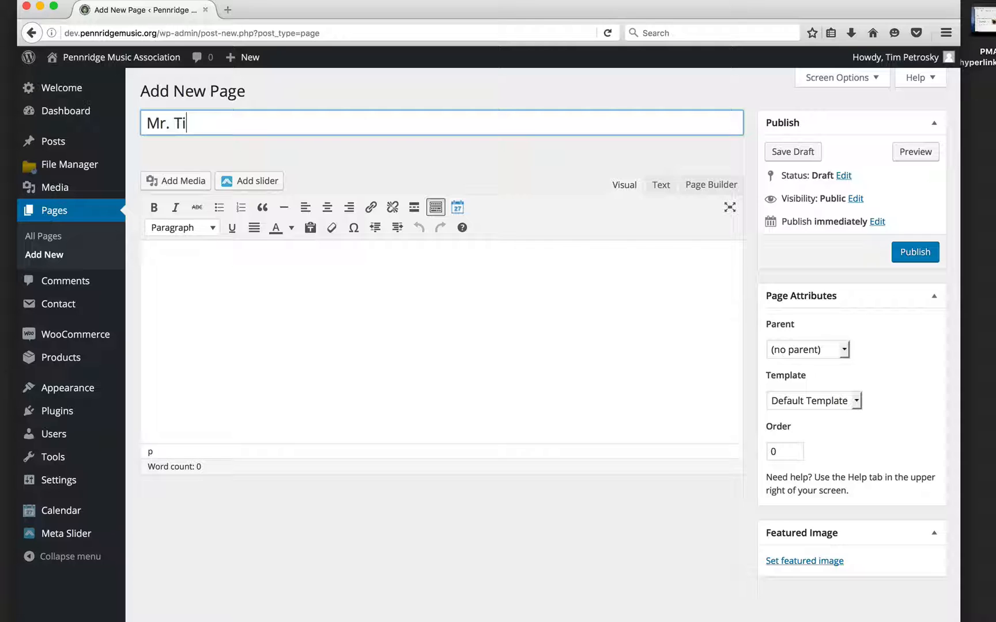
{"action": "type", "text": "m's"}
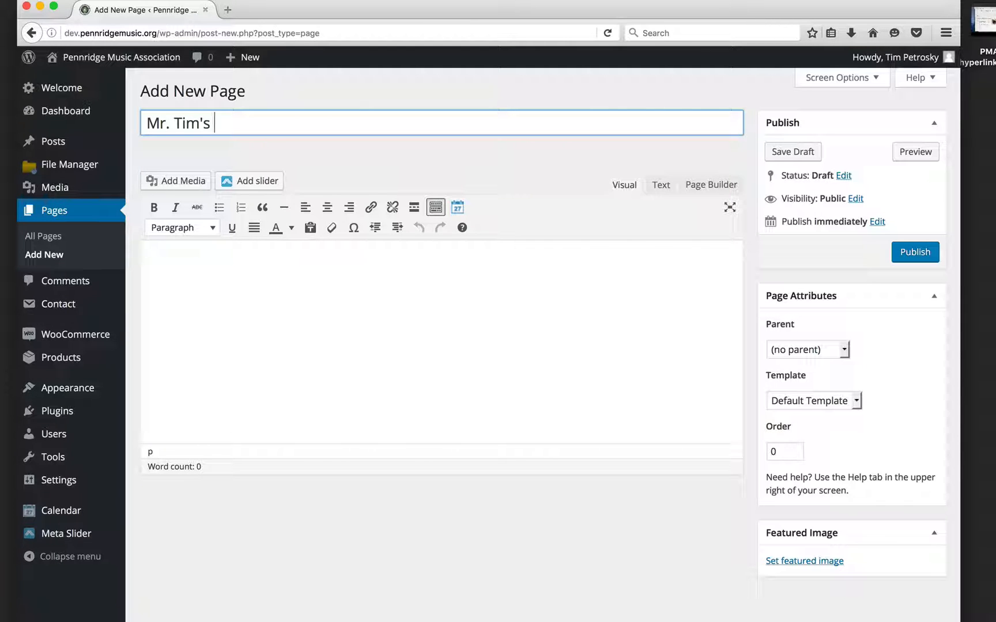
{"action": "type", "text": "Sample"}
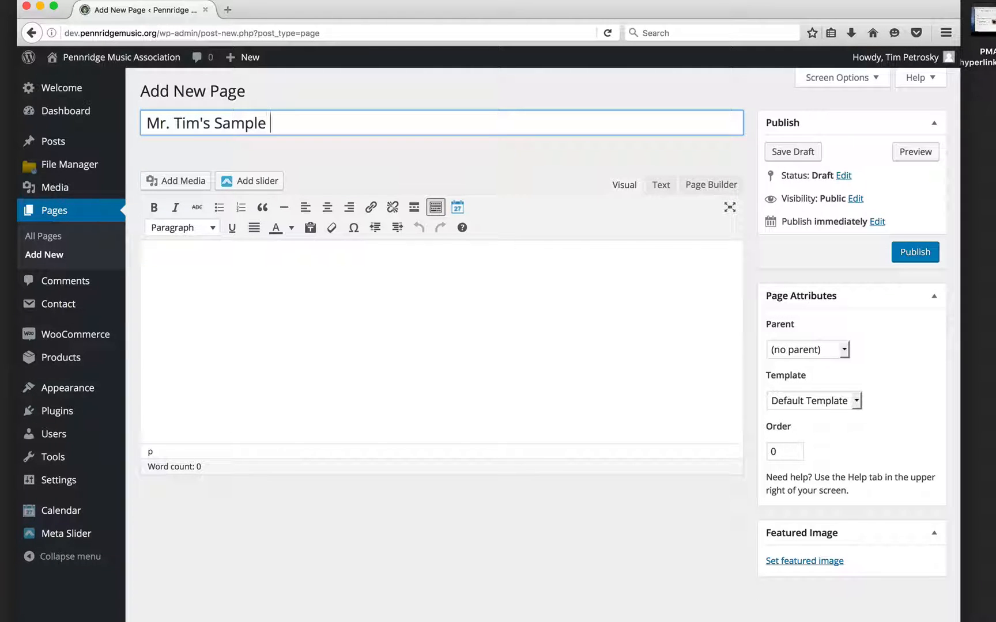
{"action": "type", "text": "Page"}
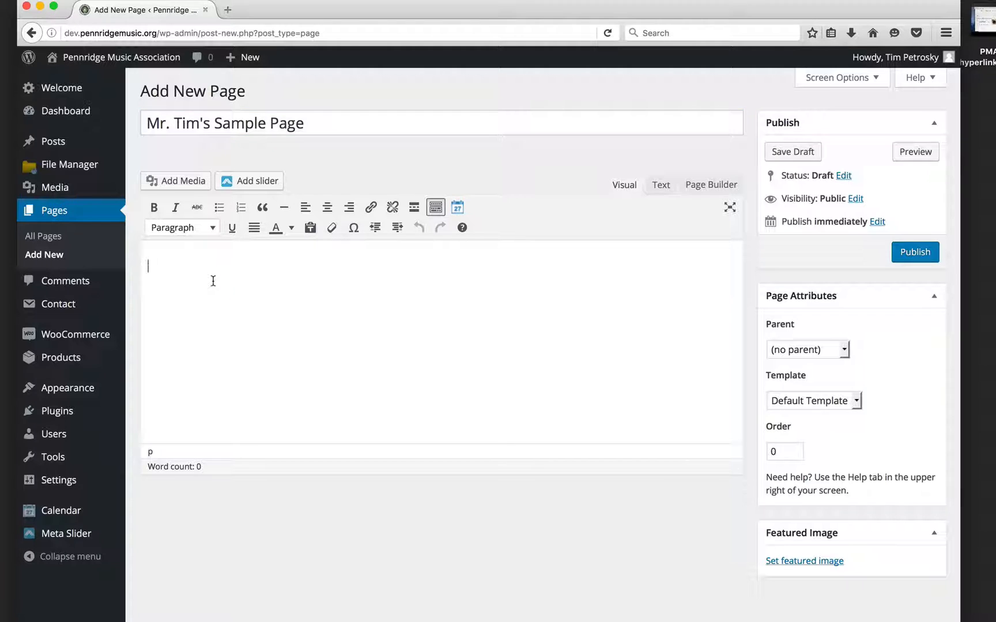
- Write "If you need help call Tim." as the page's body text
{"action": "left_click", "coordinate": [793, 152]}
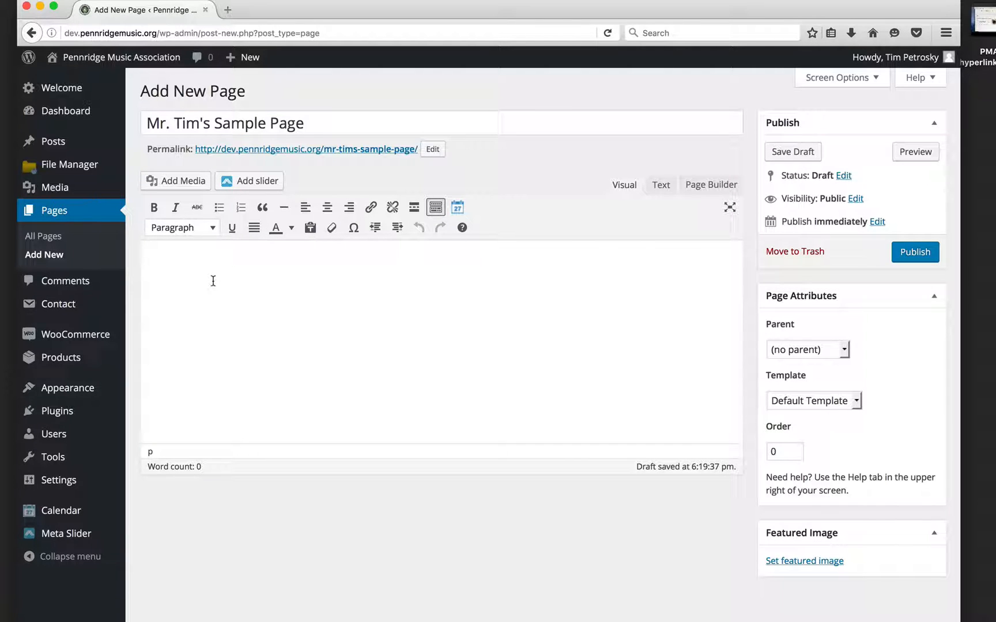
{"action": "type", "text": "If you n"}
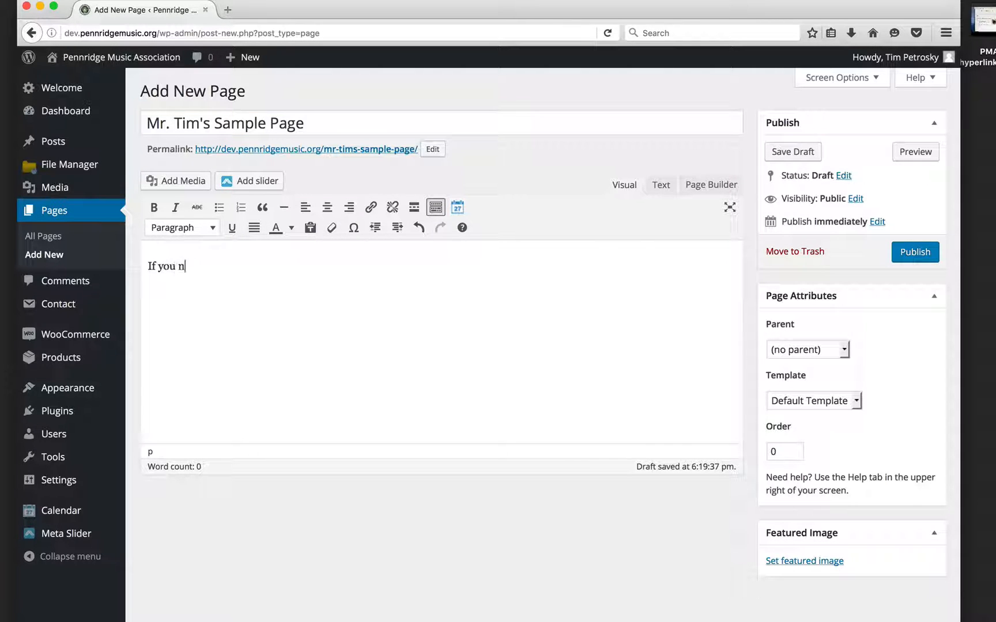
{"action": "type", "text": "eed hel"}
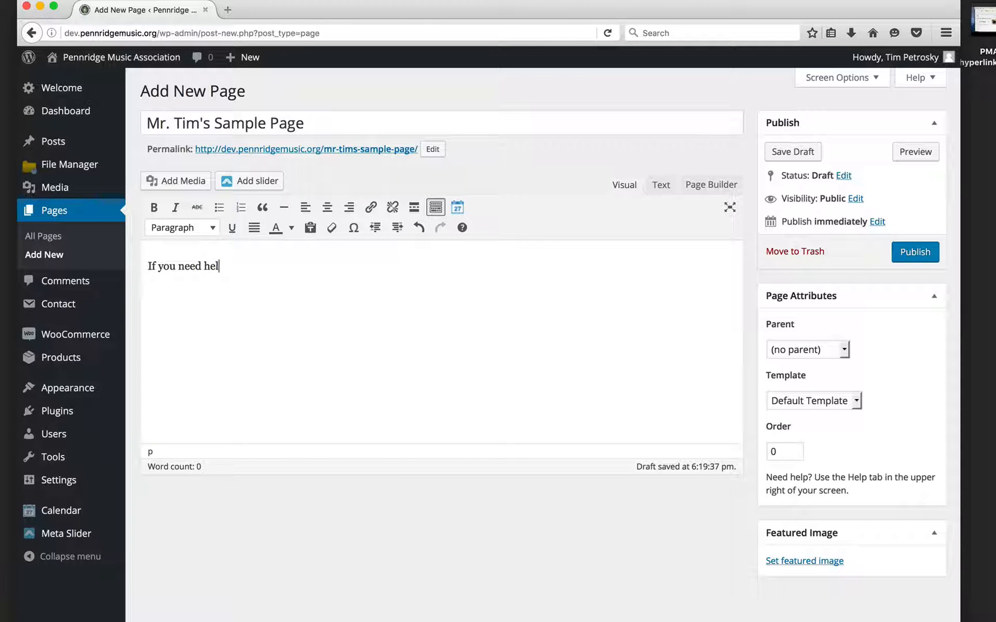
{"action": "type", "text": "p call"}
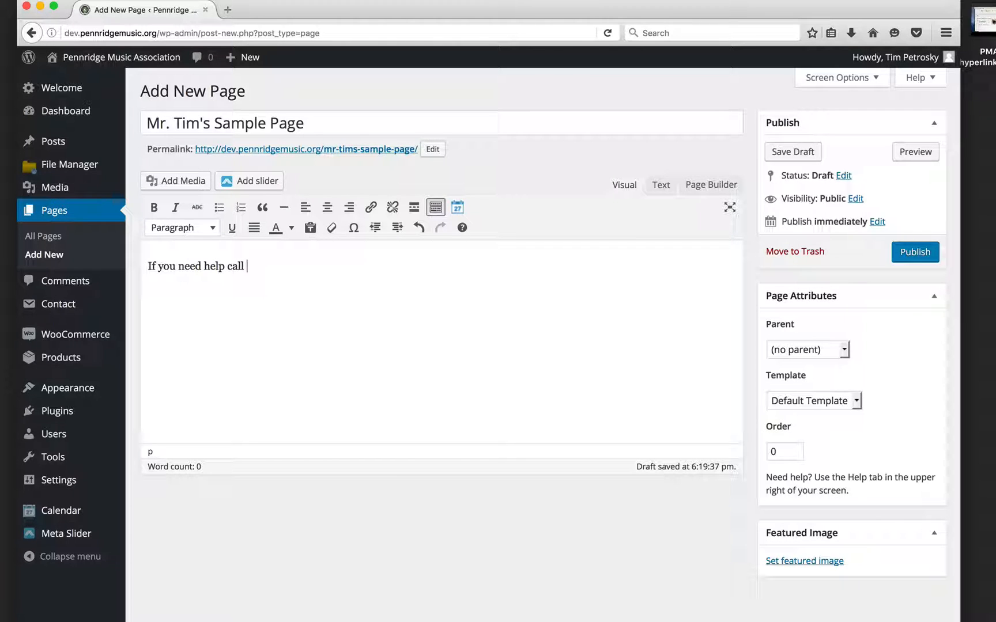
{"action": "type", "text": "Tim"}
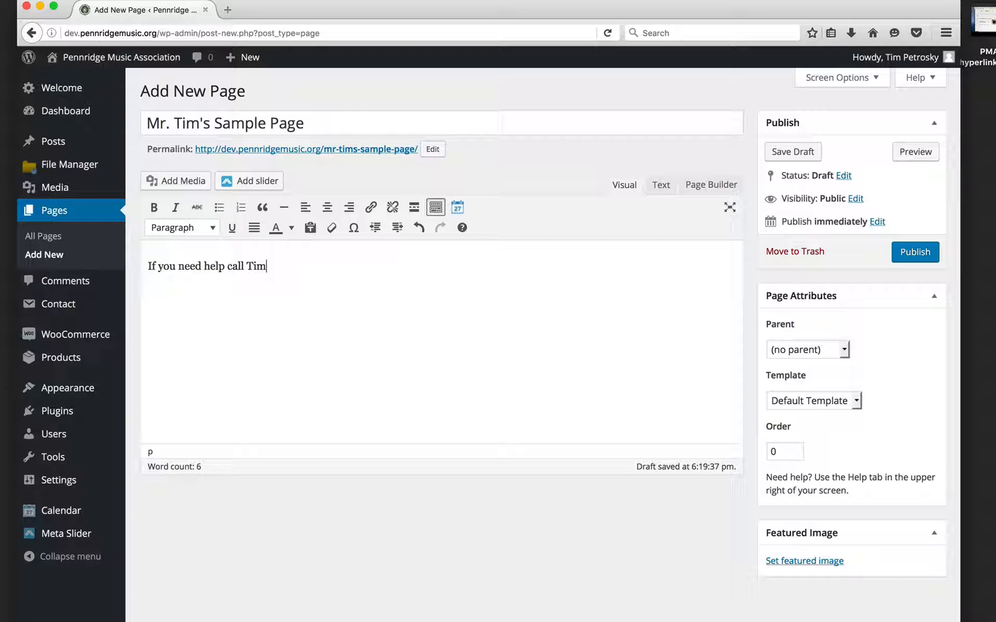
{"action": "type", "text": "."}
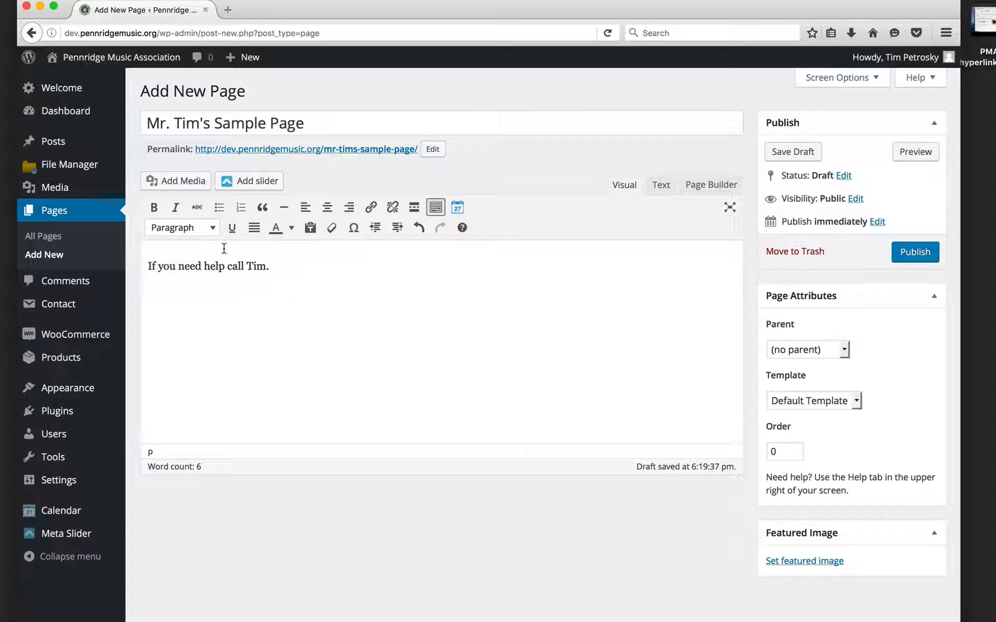
- Insert the cropped PT logo from the Media Library into the page body
{"action": "left_click", "coordinate": [175, 181]}
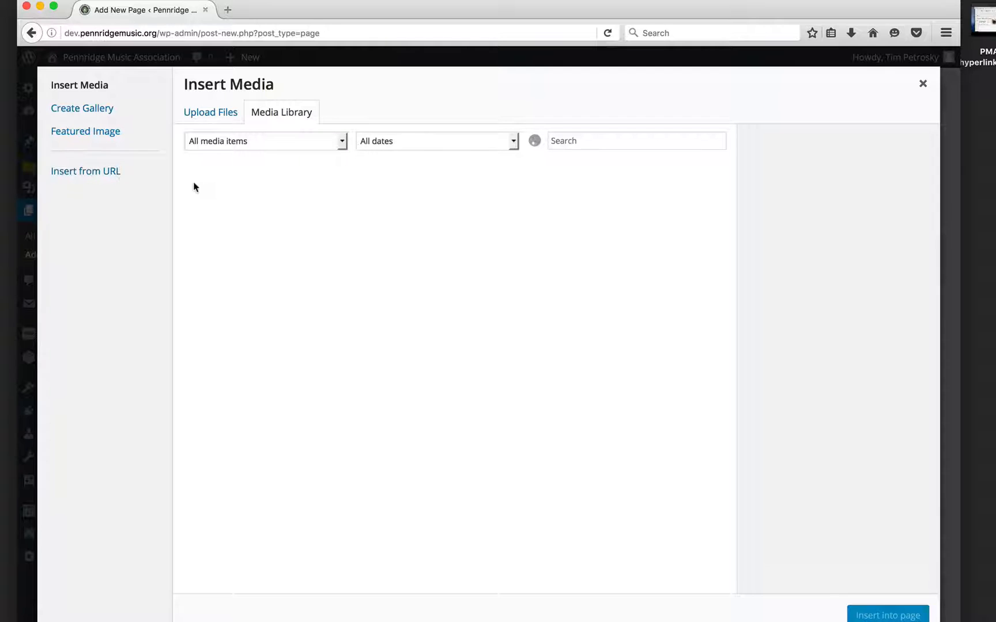
{"action": "left_click", "coordinate": [281, 113]}
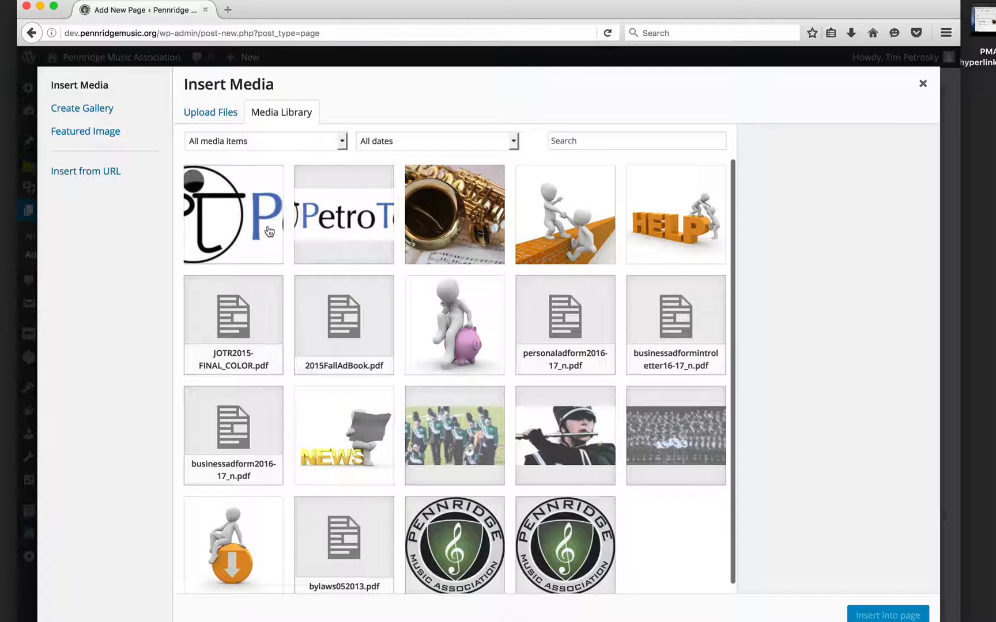
{"action": "left_click", "coordinate": [343, 214]}
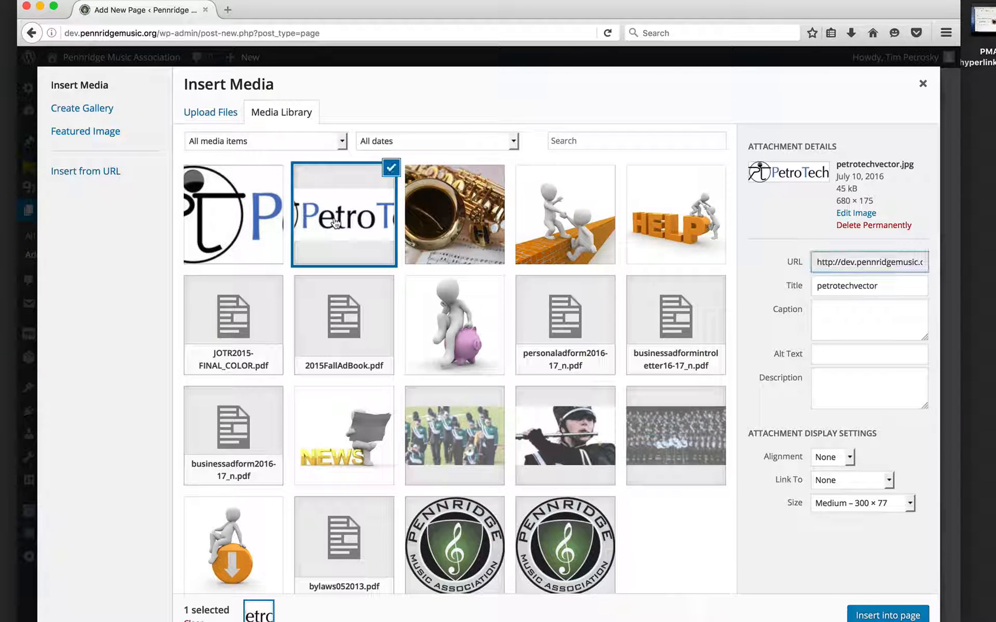
{"action": "left_click", "coordinate": [233, 214]}
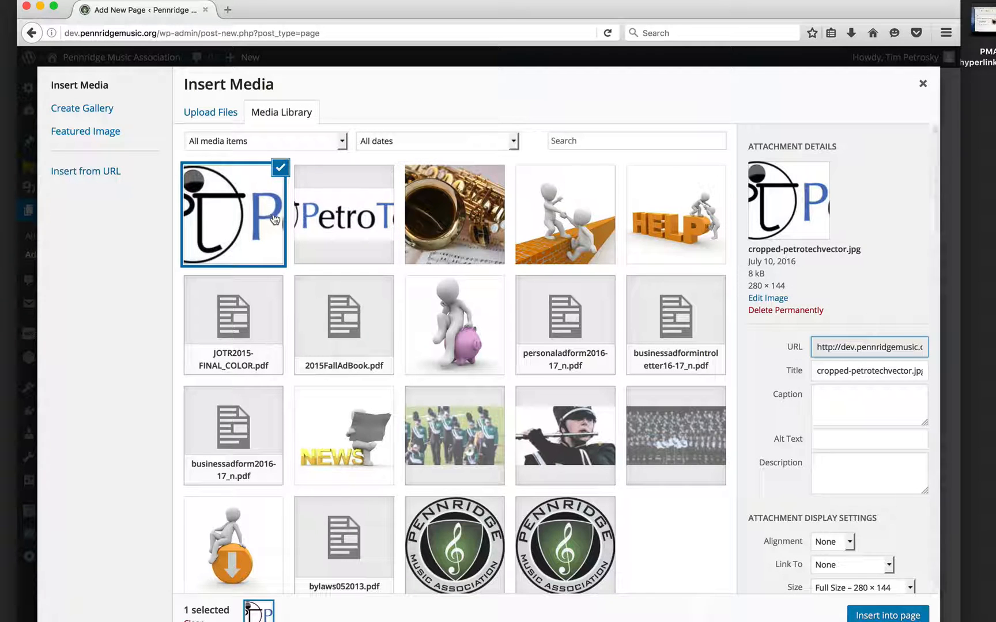
{"action": "mouse_move", "coordinate": [650, 478]}
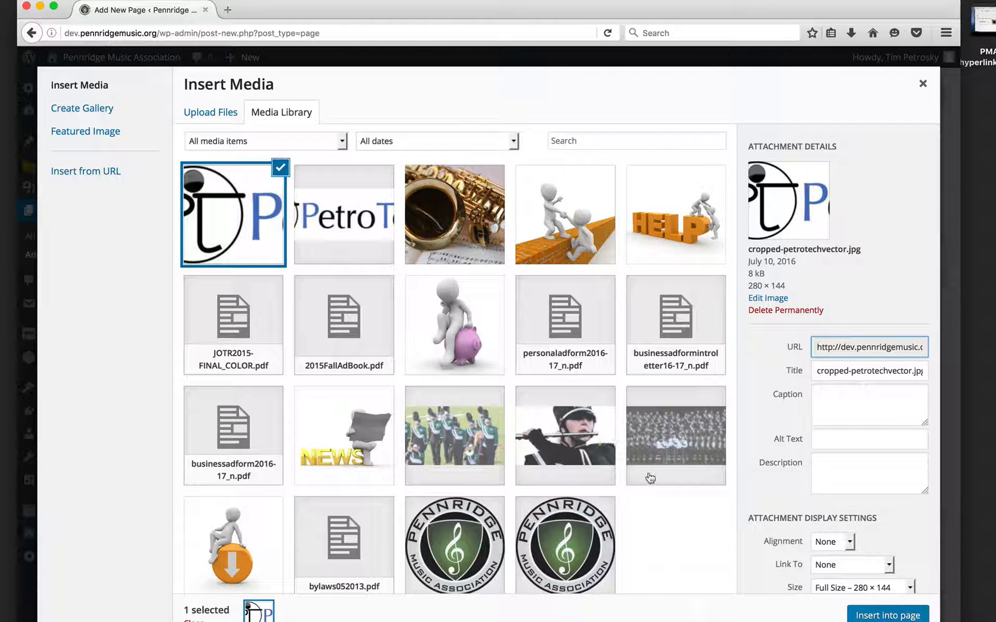
{"action": "left_click", "coordinate": [888, 615]}
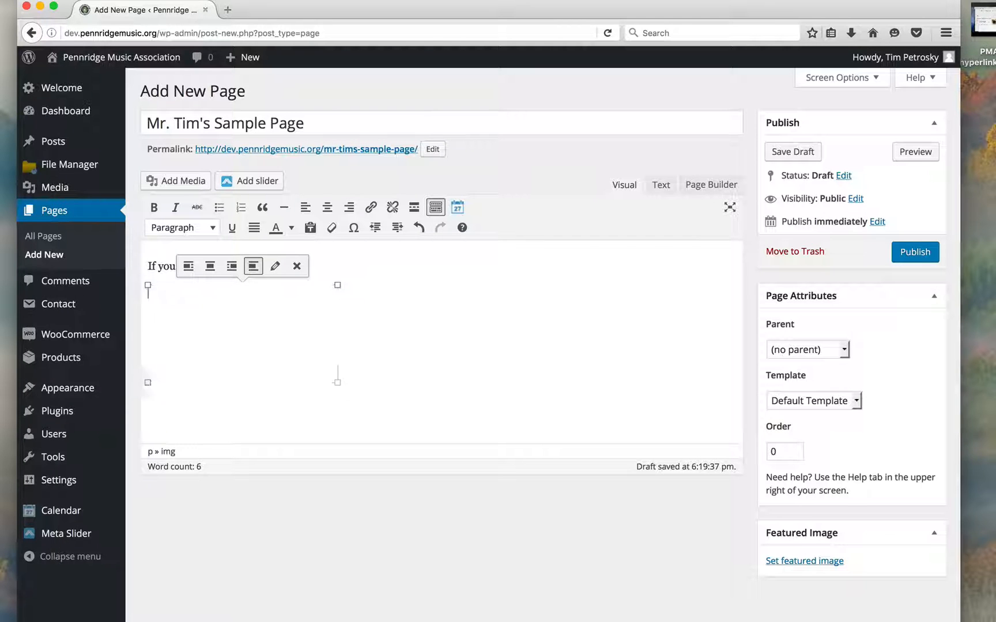
- Insert the PetroTech logo image from the Media Library below the sentence
{"action": "left_click", "coordinate": [177, 181]}
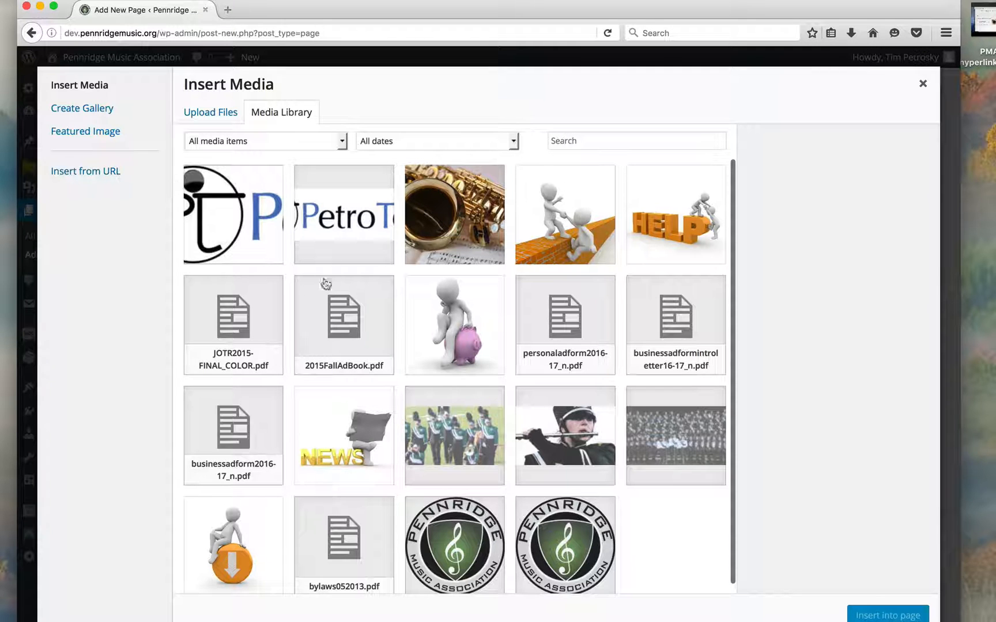
{"action": "left_click", "coordinate": [344, 214]}
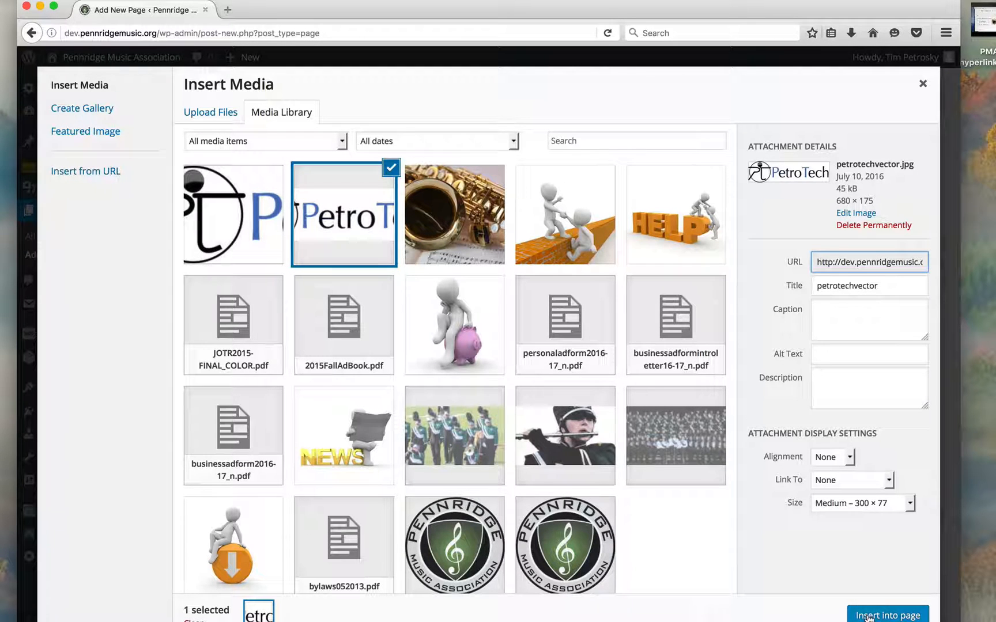
{"action": "left_click", "coordinate": [233, 215]}
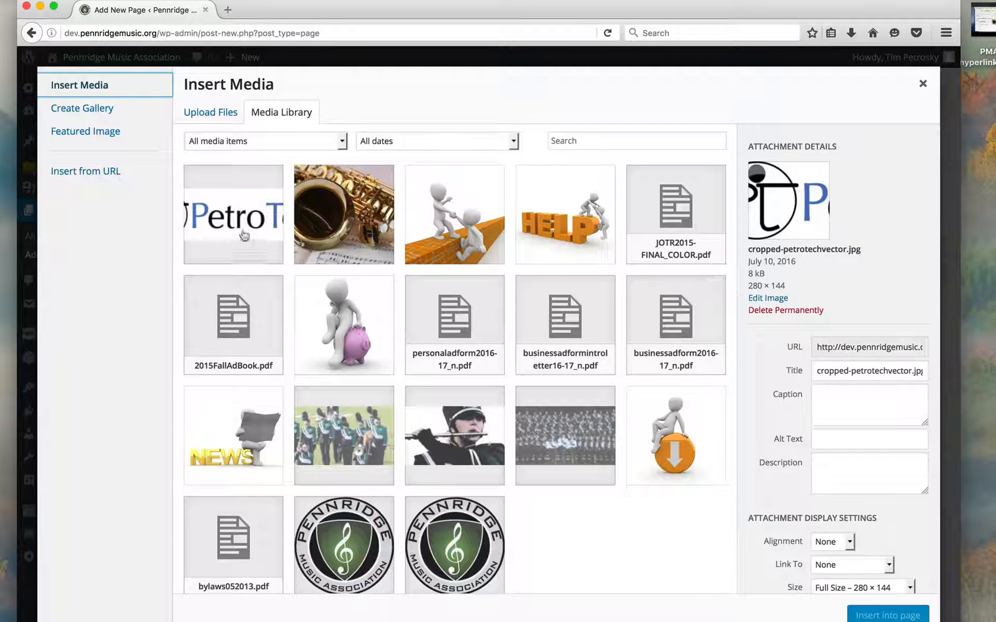
{"action": "left_click", "coordinate": [888, 614]}
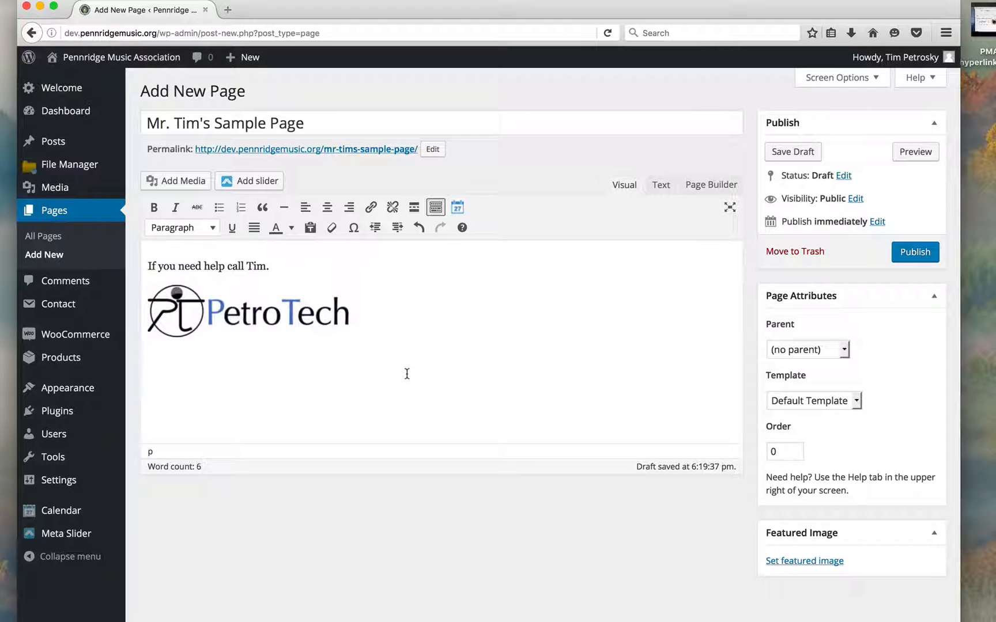
- Add the phone number 867 5309 on a line below the logo
{"action": "type", "text": "867"}
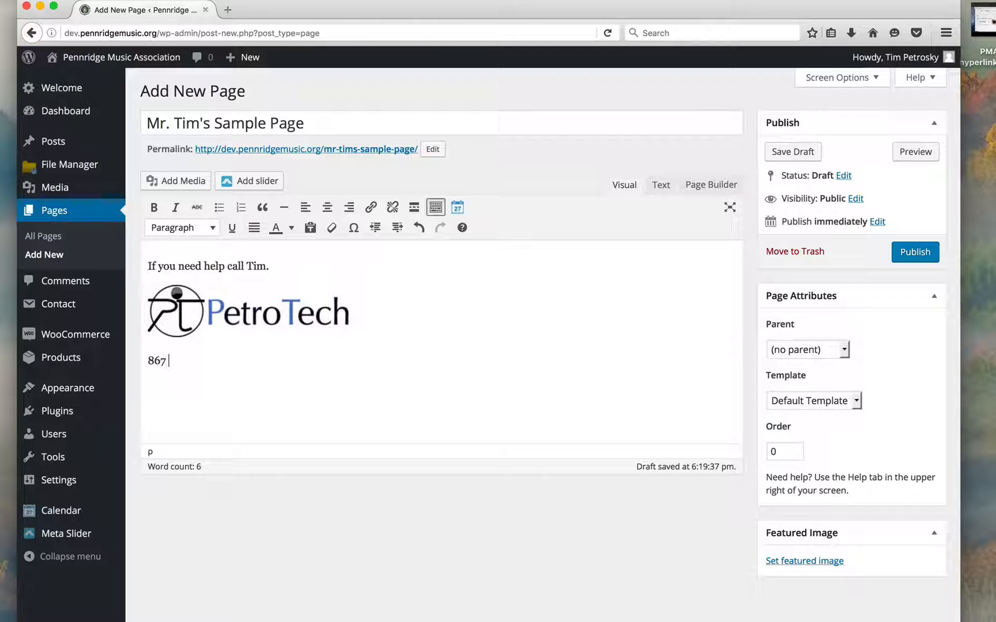
{"action": "type", "text": "5309"}
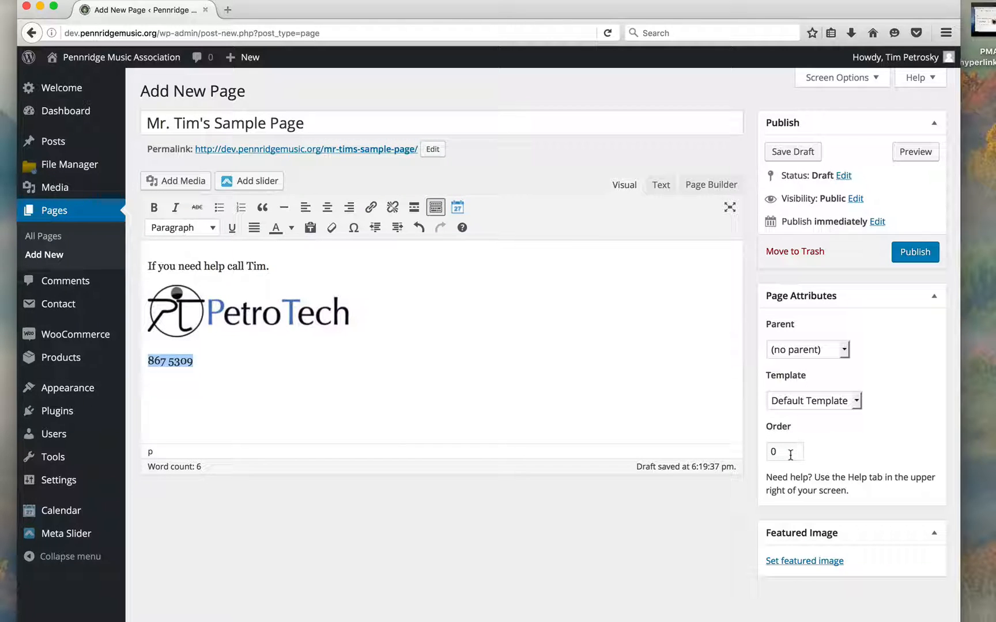
{"action": "left_click", "coordinate": [785, 452]}
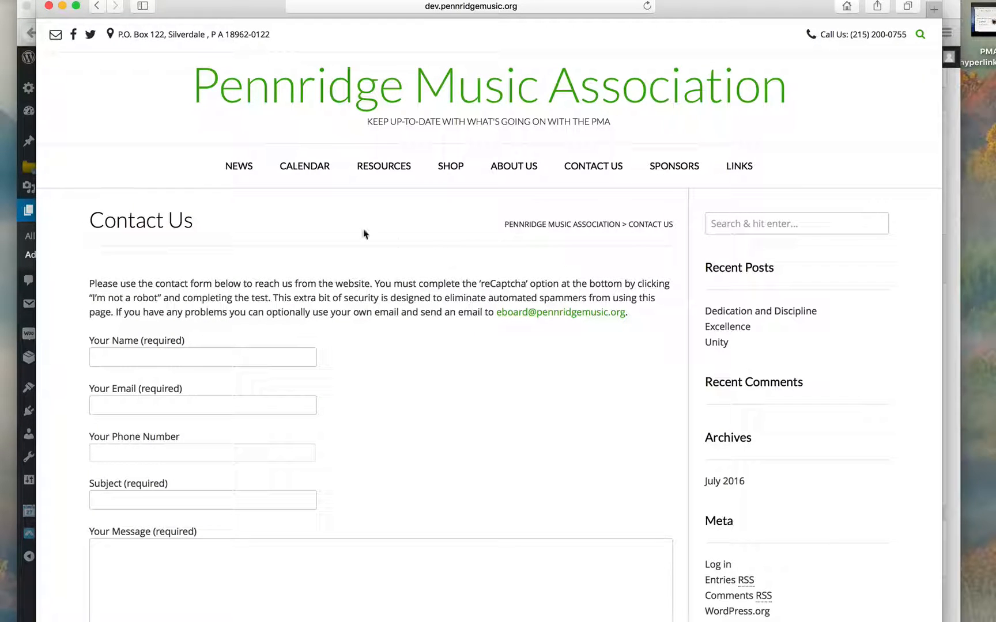
{"action": "mouse_move", "coordinate": [384, 166]}
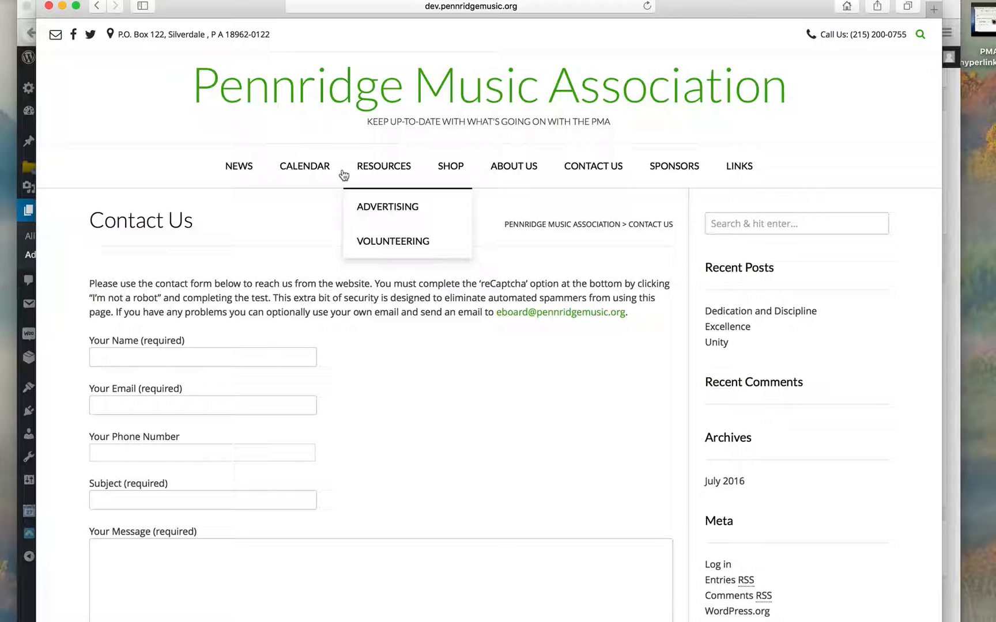
{"action": "mouse_move", "coordinate": [266, 180]}
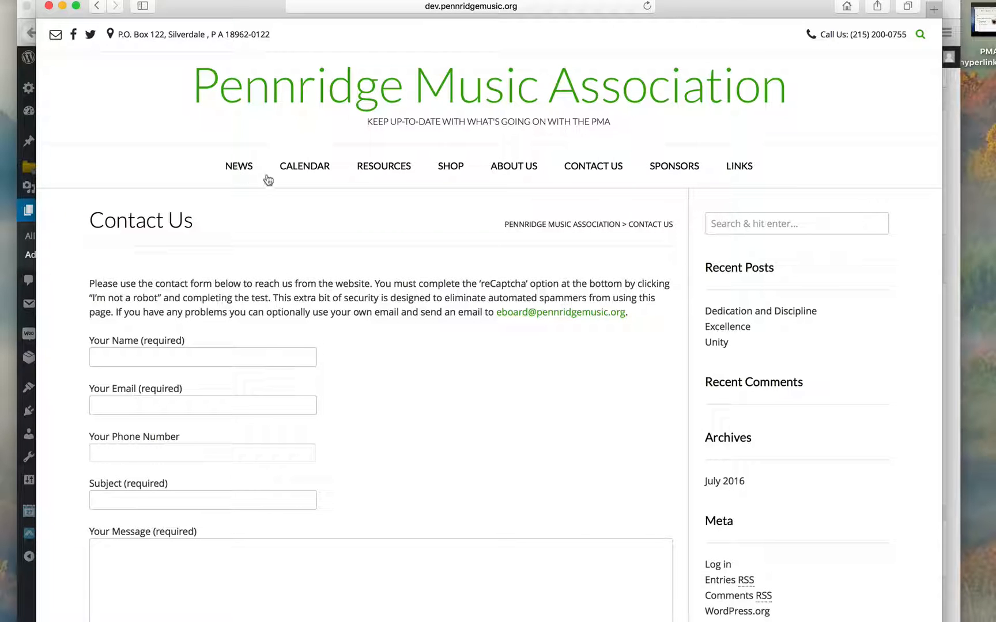
{"action": "mouse_move", "coordinate": [552, 188]}
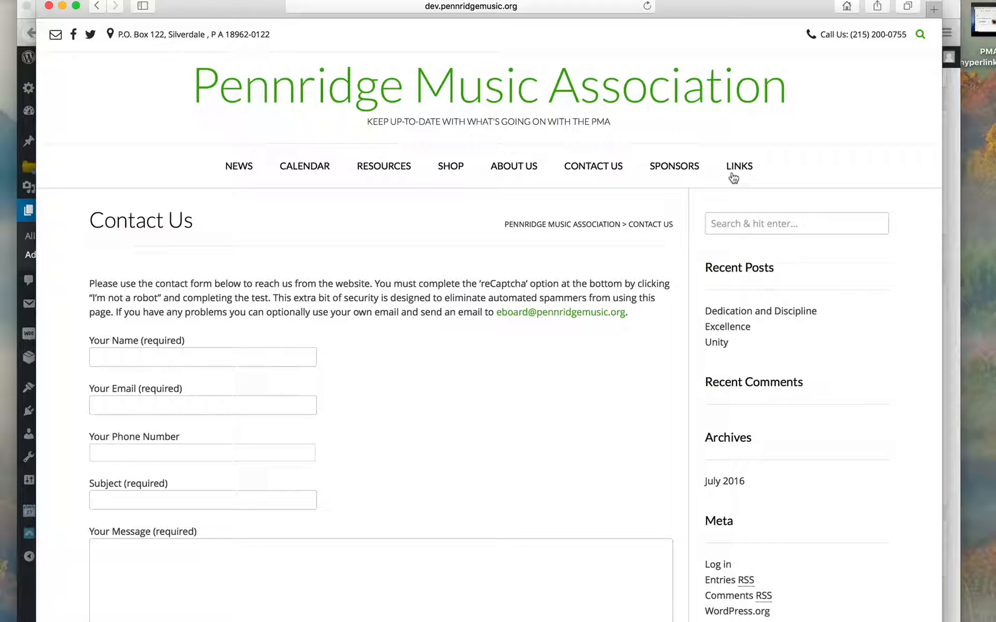
{"action": "mouse_move", "coordinate": [675, 171]}
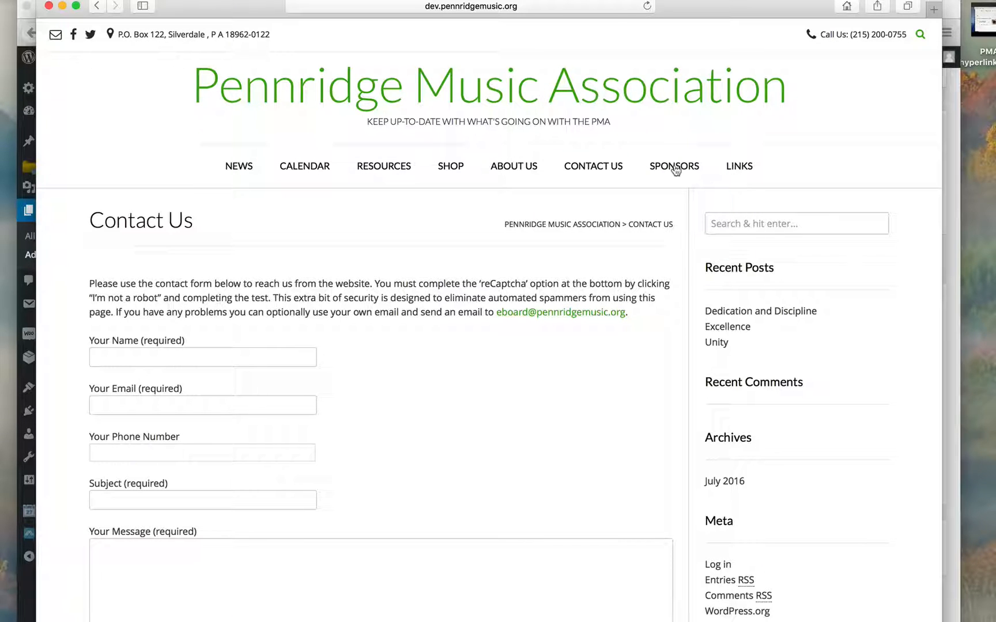
{"action": "mouse_move", "coordinate": [715, 169]}
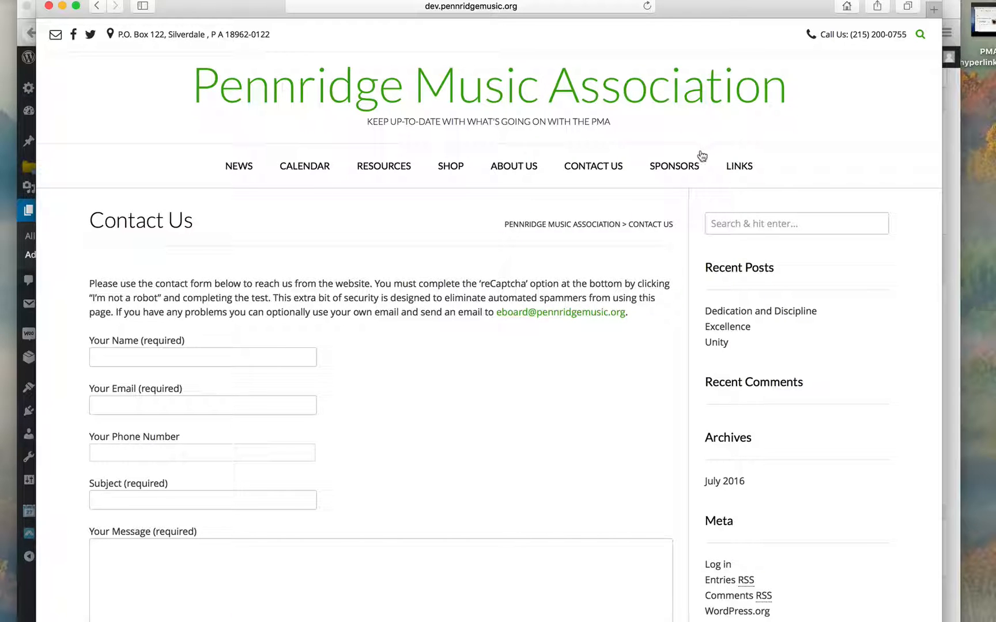
{"action": "mouse_move", "coordinate": [587, 155]}
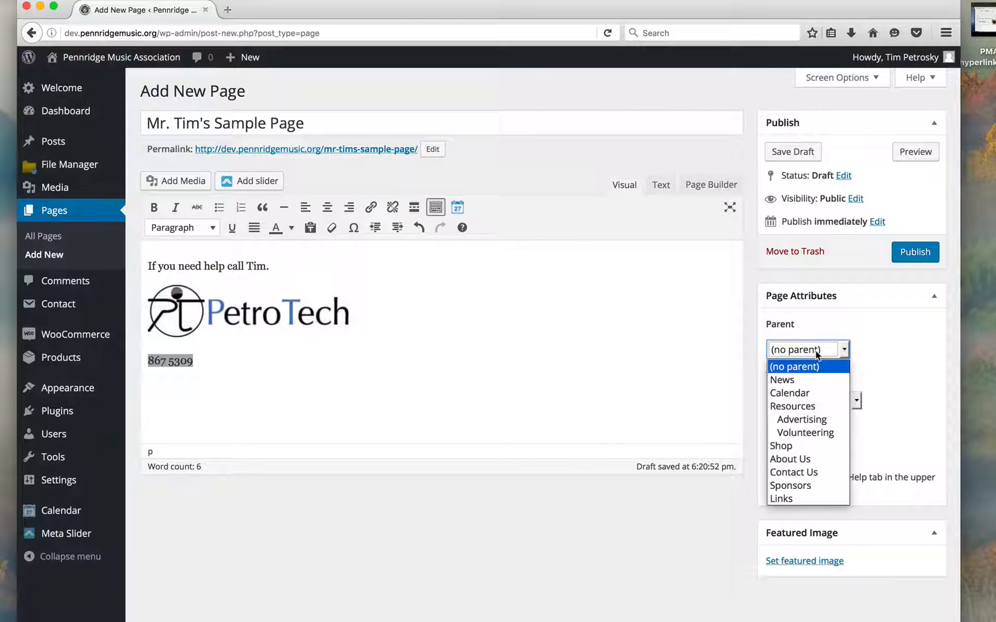
- Set Contact Us as the page's parent and publish it
{"action": "left_click", "coordinate": [793, 471]}
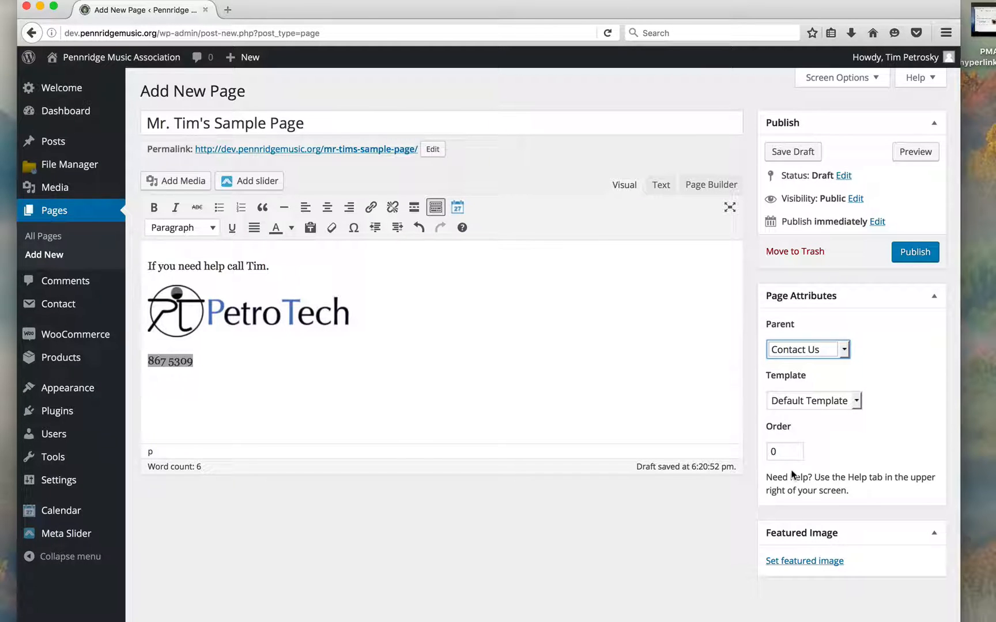
{"action": "mouse_move", "coordinate": [823, 350]}
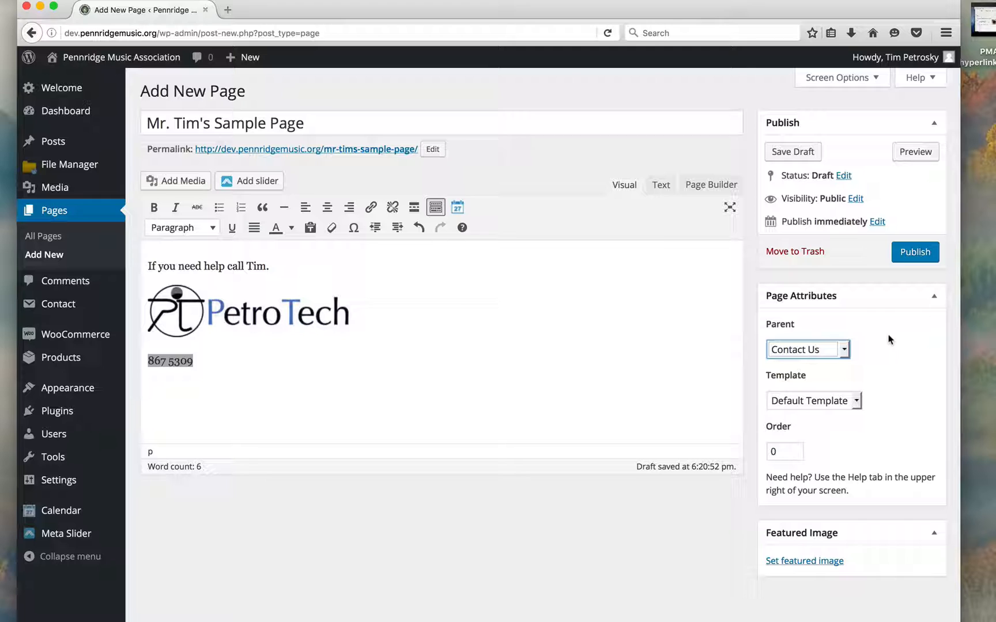
{"action": "left_click", "coordinate": [915, 253]}
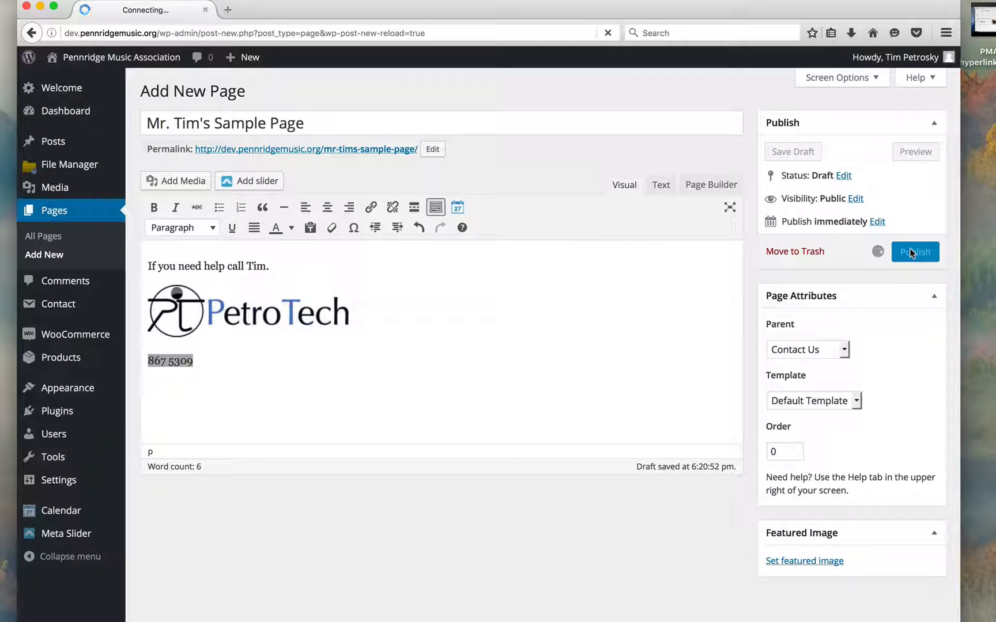
{"action": "left_click", "coordinate": [914, 252]}
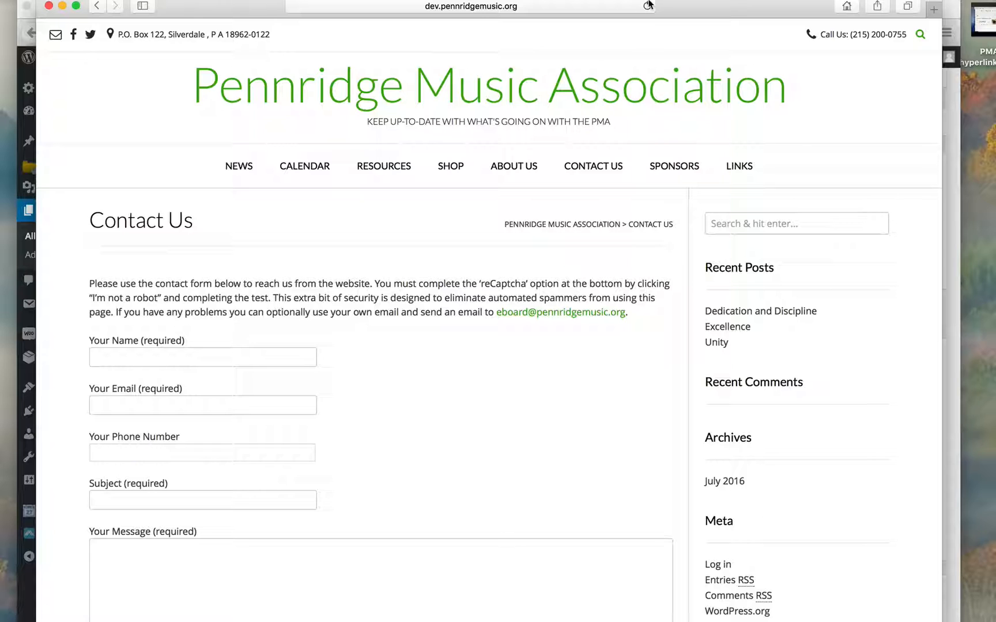
- Refresh the live Contact Us page to check the menu, then return to the editor
{"action": "left_click", "coordinate": [647, 7]}
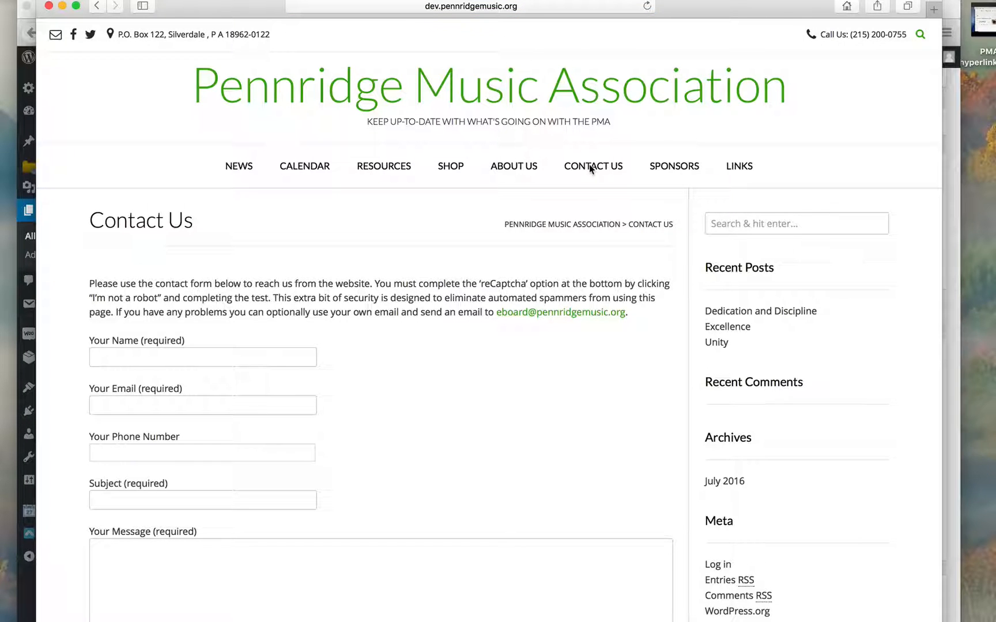
{"action": "mouse_move", "coordinate": [309, 383]}
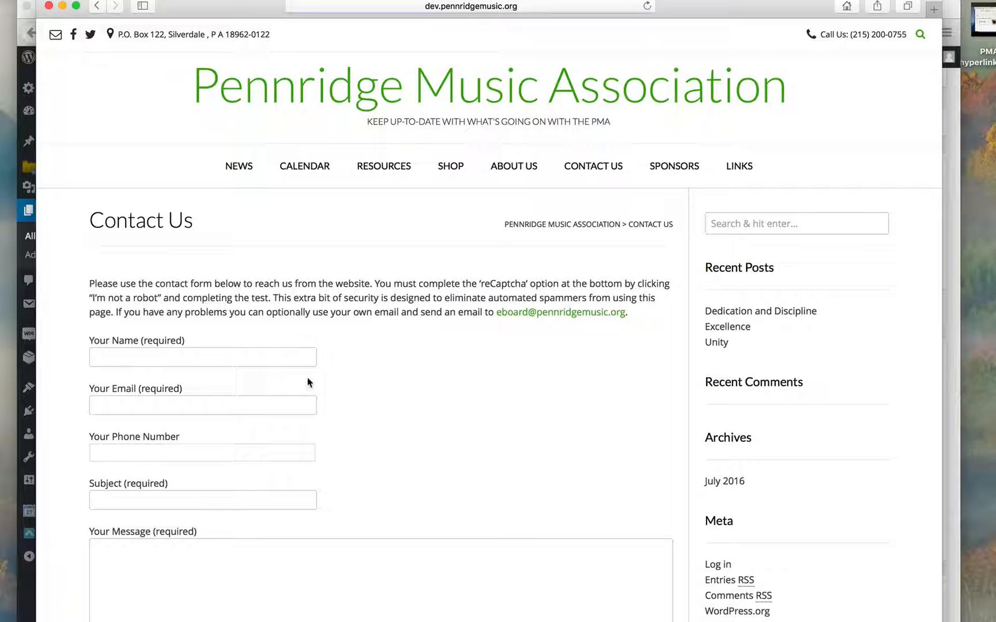
{"action": "mouse_move", "coordinate": [486, 527]}
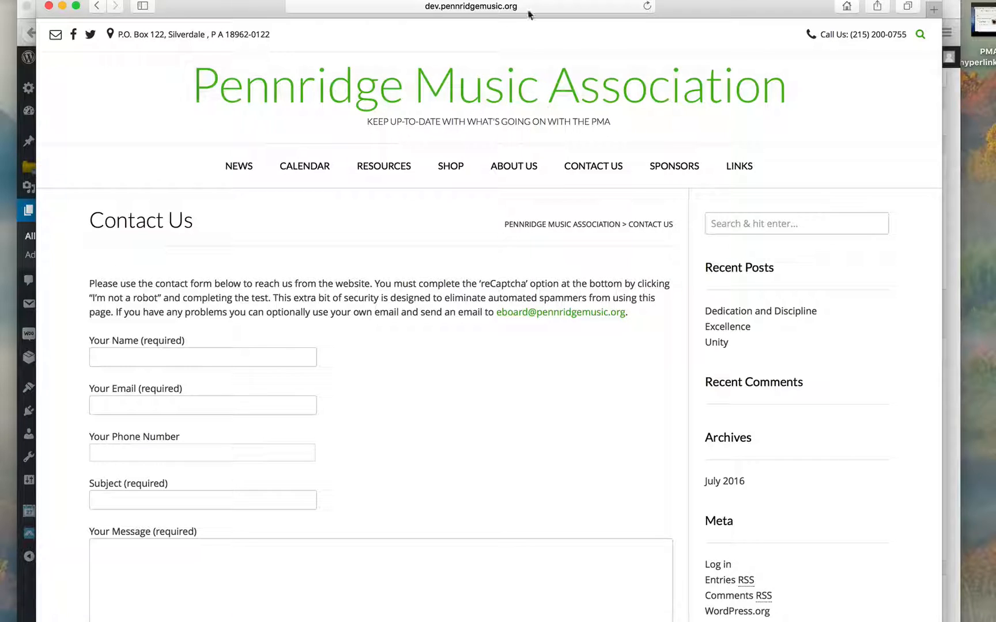
{"action": "left_click", "coordinate": [470, 7]}
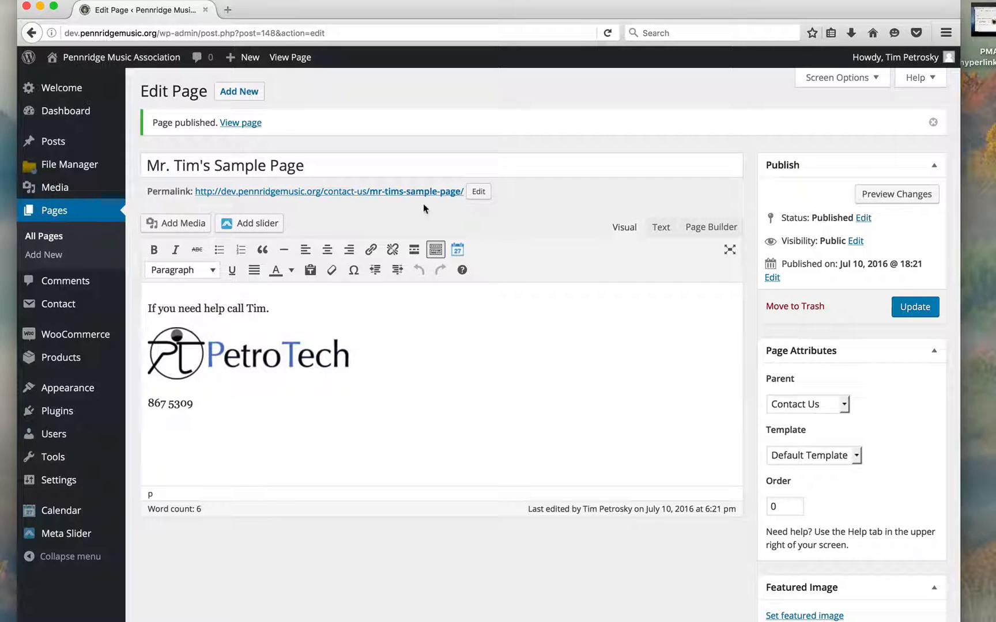
{"action": "mouse_move", "coordinate": [465, 200]}
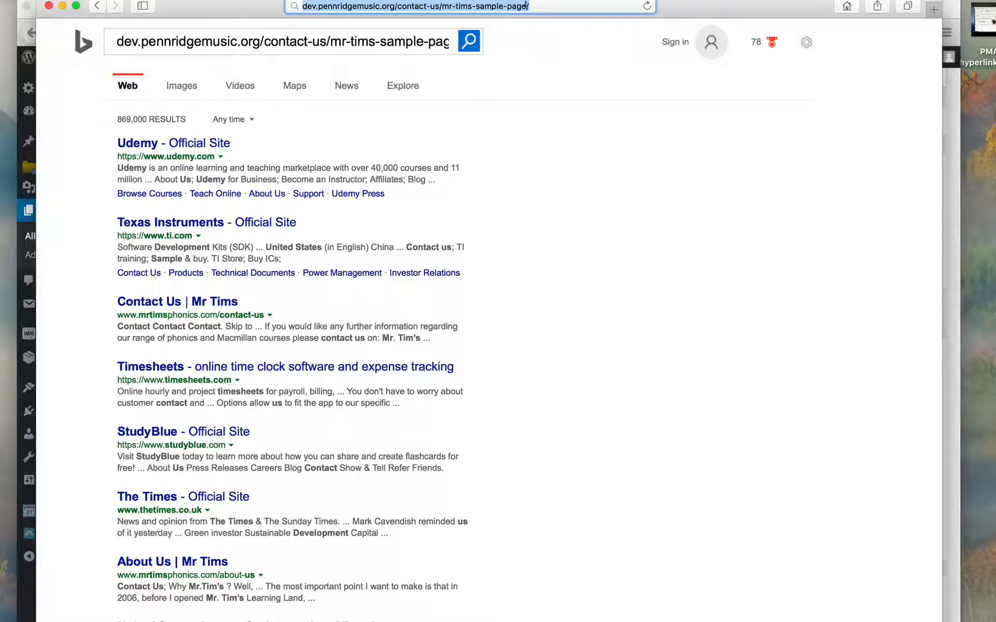
- Load the sample page's permalink on the live site, then return to editing it
{"action": "left_click", "coordinate": [471, 6]}
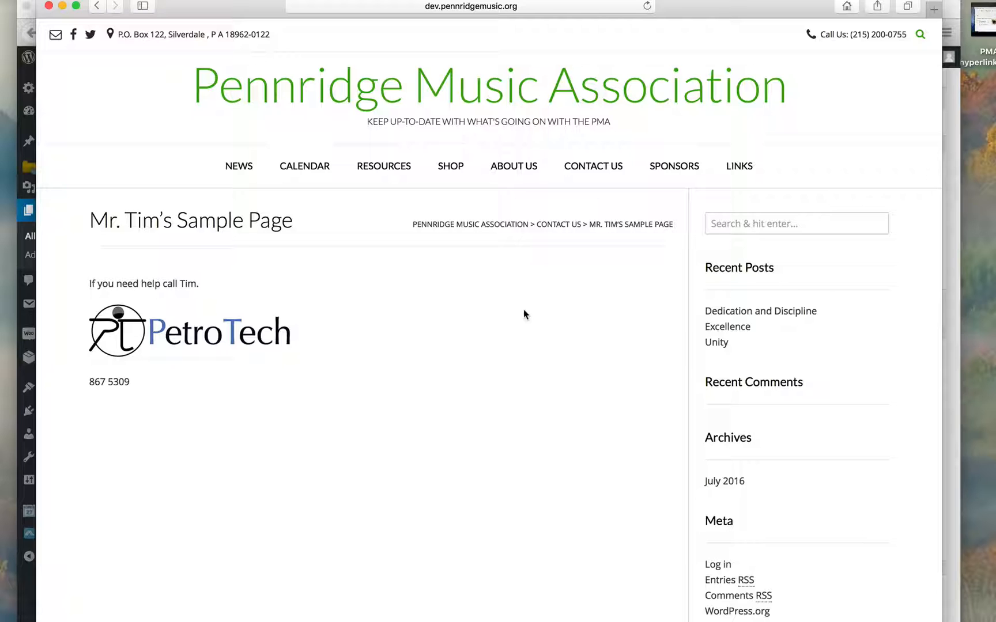
{"action": "mouse_move", "coordinate": [647, 191]}
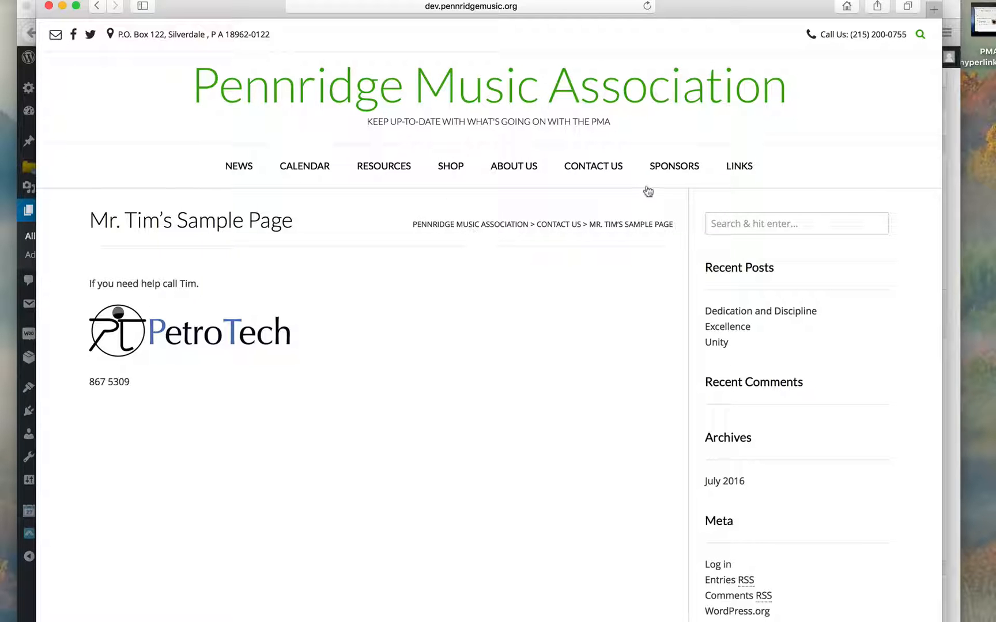
{"action": "mouse_move", "coordinate": [593, 167]}
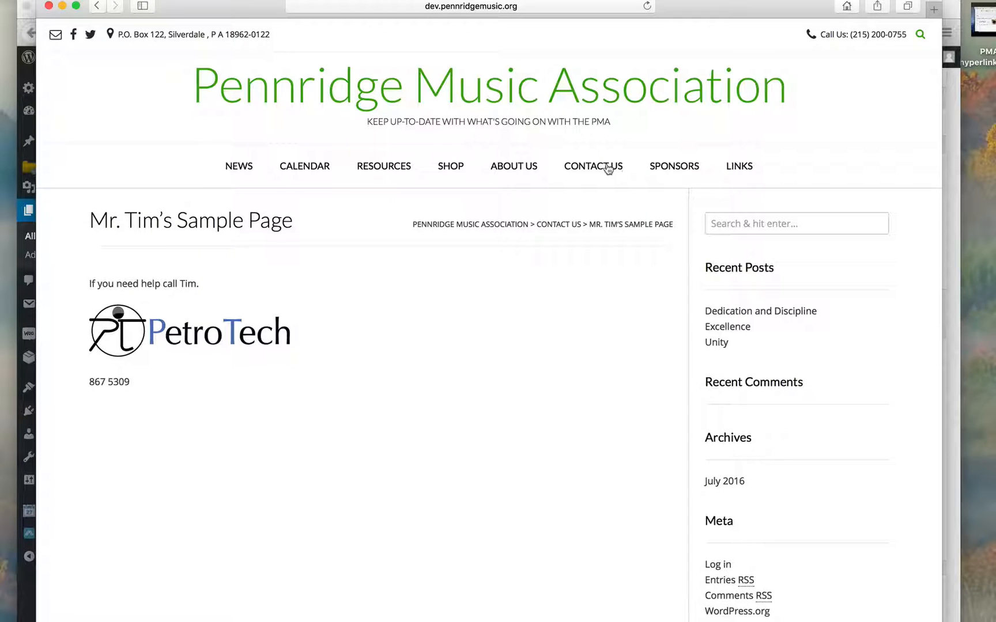
{"action": "left_click", "coordinate": [593, 166]}
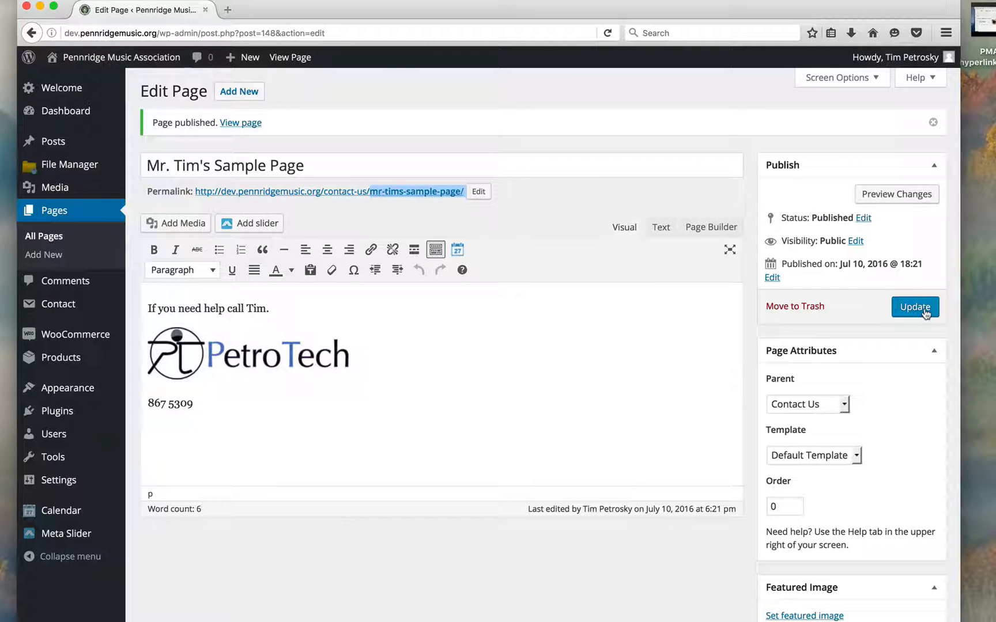
- Update the sample page and list all pages, showing it nested under Contact Us
{"action": "left_click", "coordinate": [915, 306]}
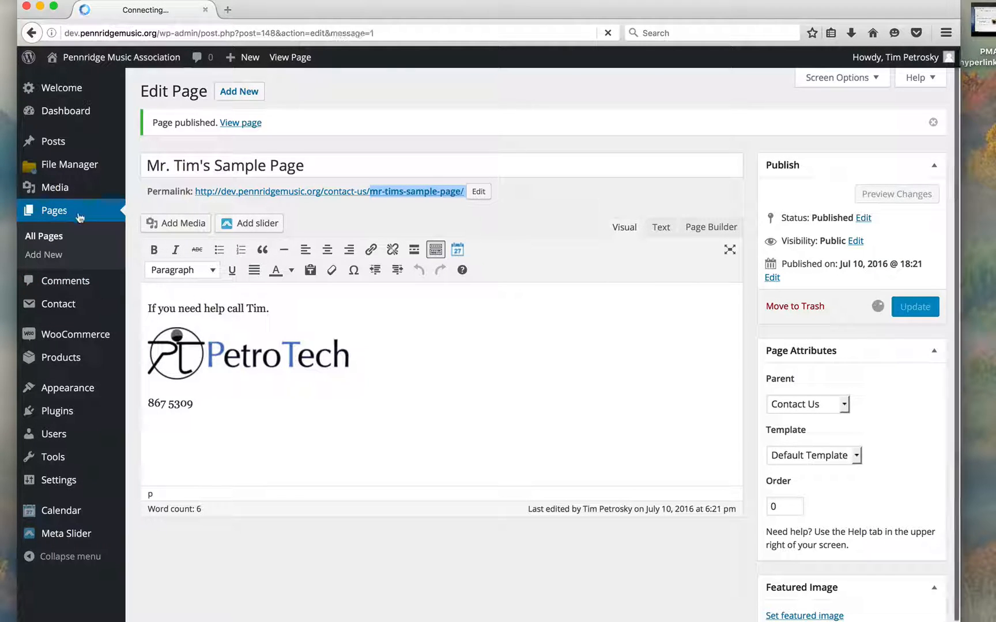
{"action": "left_click", "coordinate": [914, 306]}
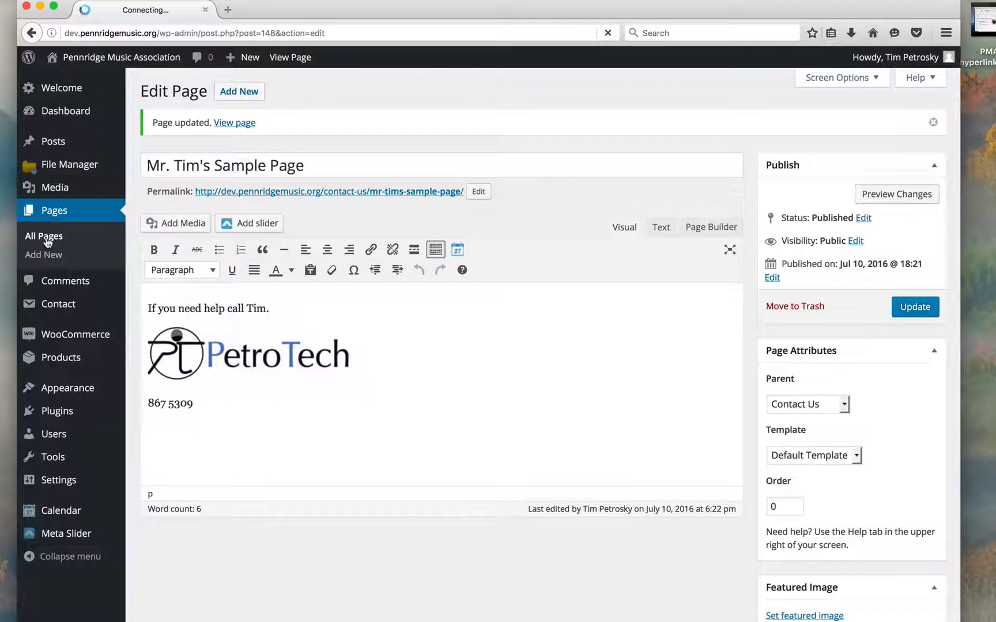
{"action": "left_click", "coordinate": [43, 236]}
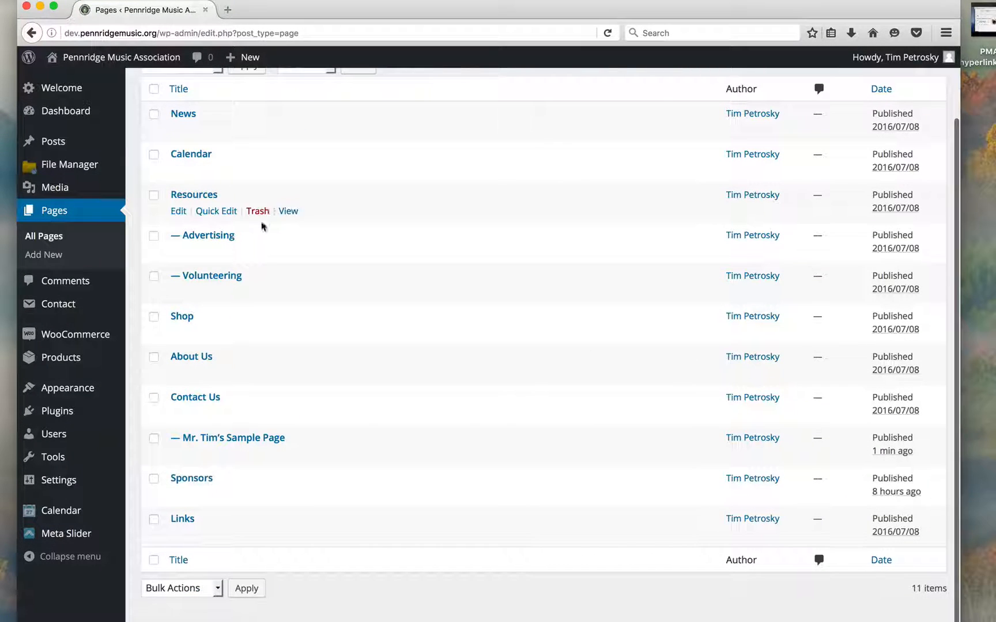
{"action": "mouse_move", "coordinate": [186, 404]}
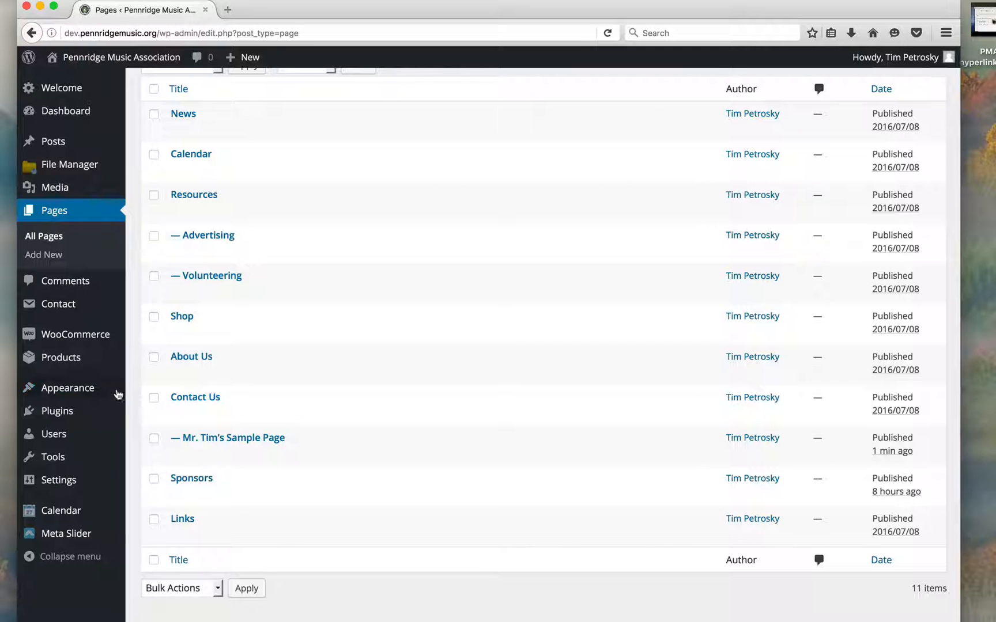
{"action": "mouse_move", "coordinate": [67, 389]}
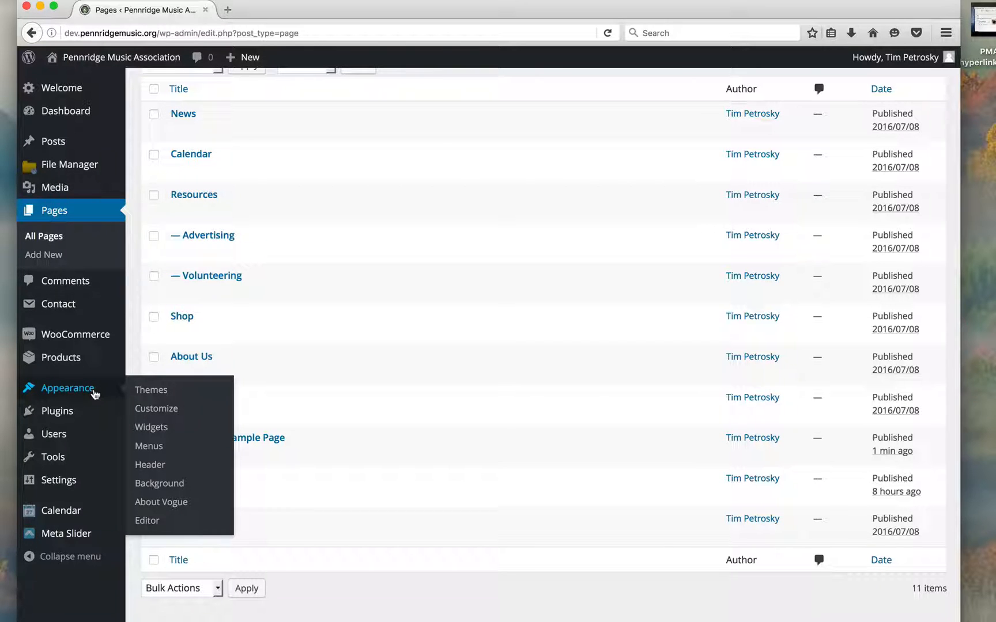
{"action": "mouse_move", "coordinate": [150, 464]}
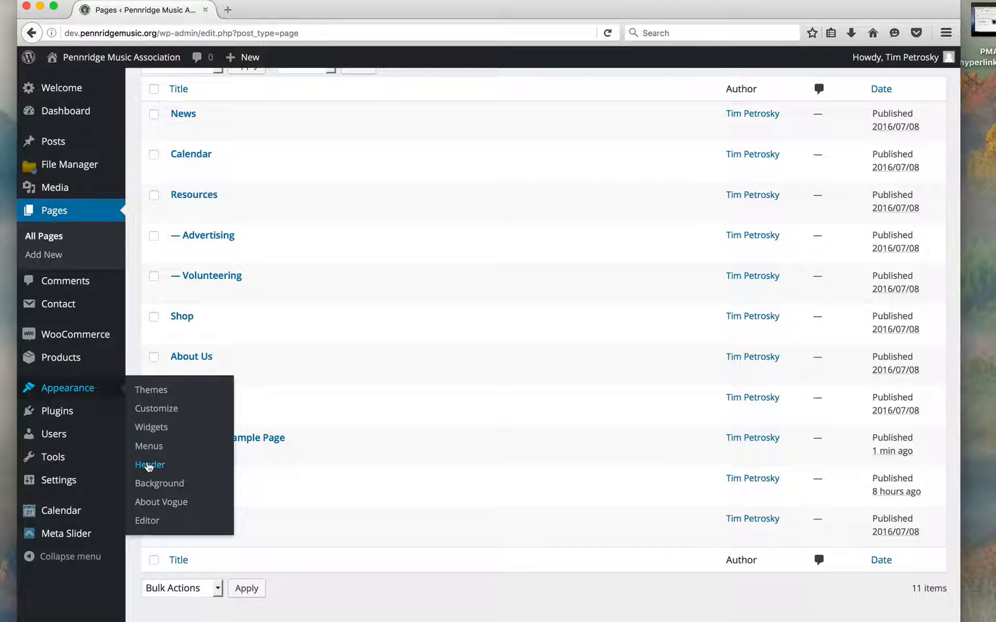
- Open the Appearance Menus editor for MainMenu and switch to the live site
{"action": "left_click", "coordinate": [148, 446]}
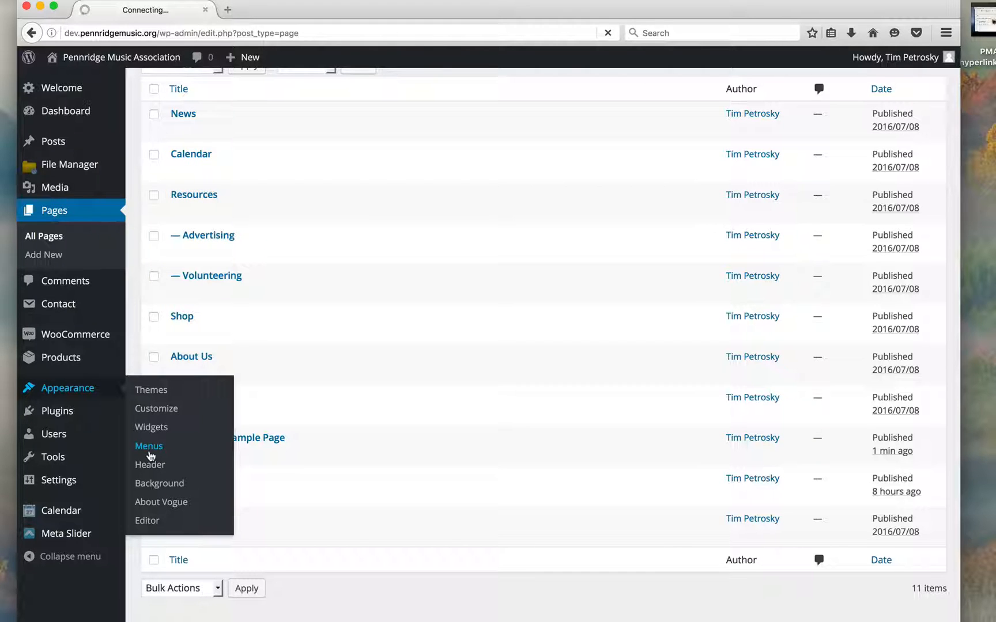
{"action": "left_click", "coordinate": [149, 446]}
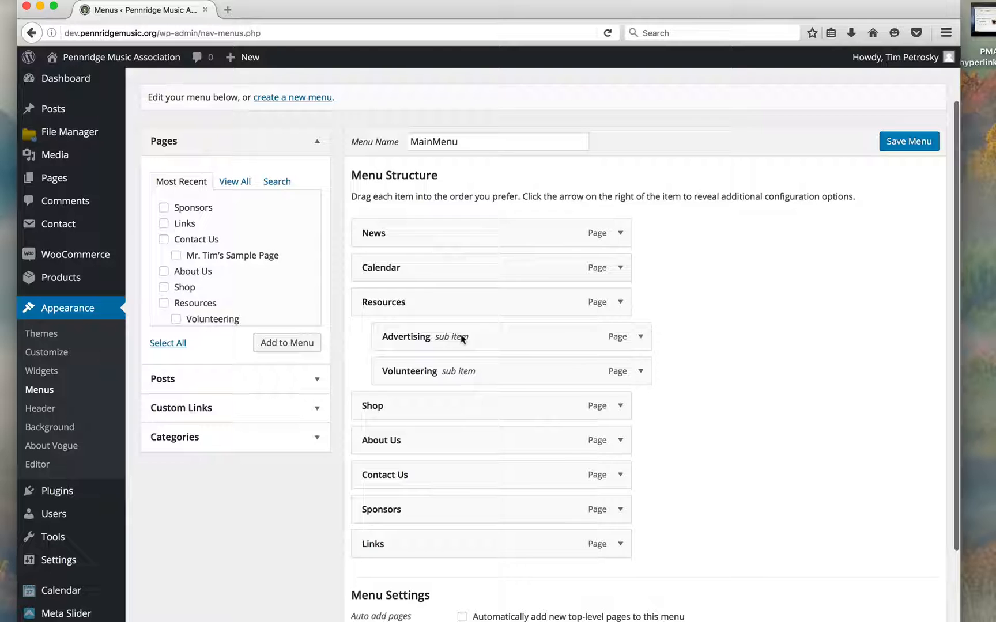
{"action": "key", "text": "cmd+tab"}
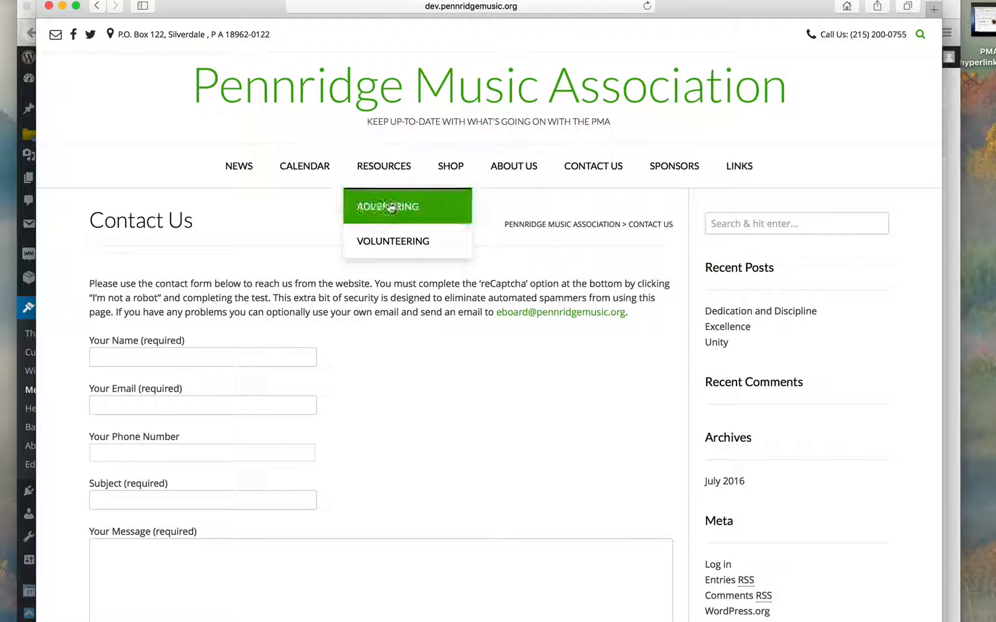
{"action": "mouse_move", "coordinate": [543, 325]}
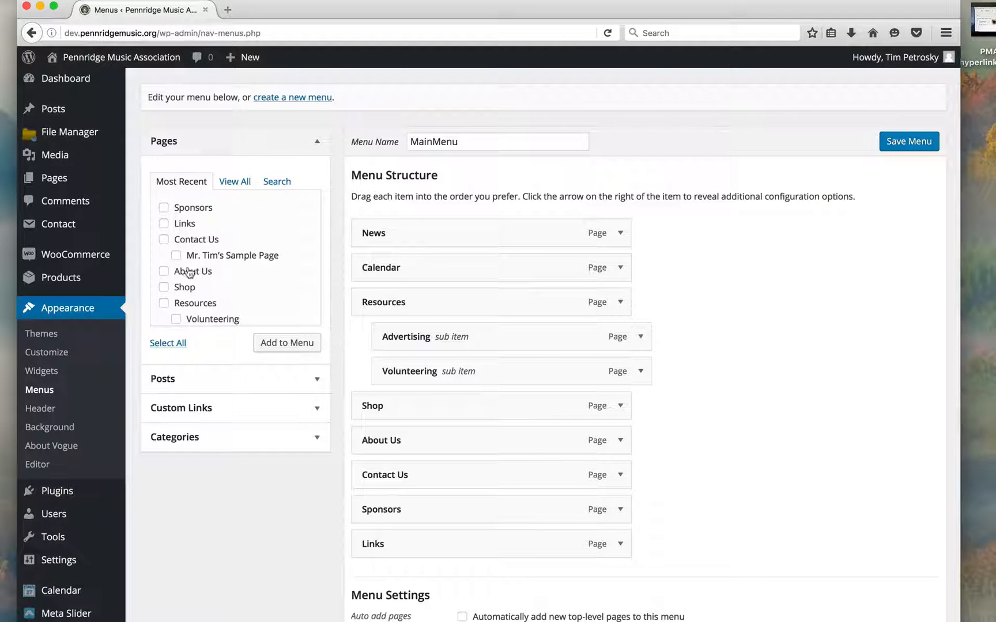
- Add Mr. Tim's Sample Page to MainMenu nested under Contact Us and save the menu
{"action": "left_click", "coordinate": [176, 256]}
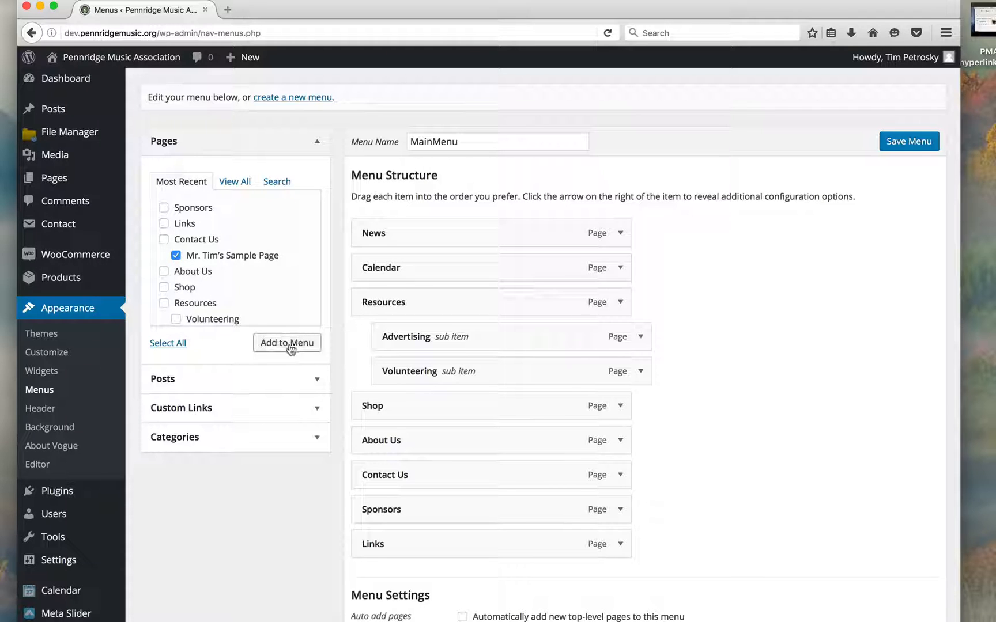
{"action": "left_click", "coordinate": [287, 342]}
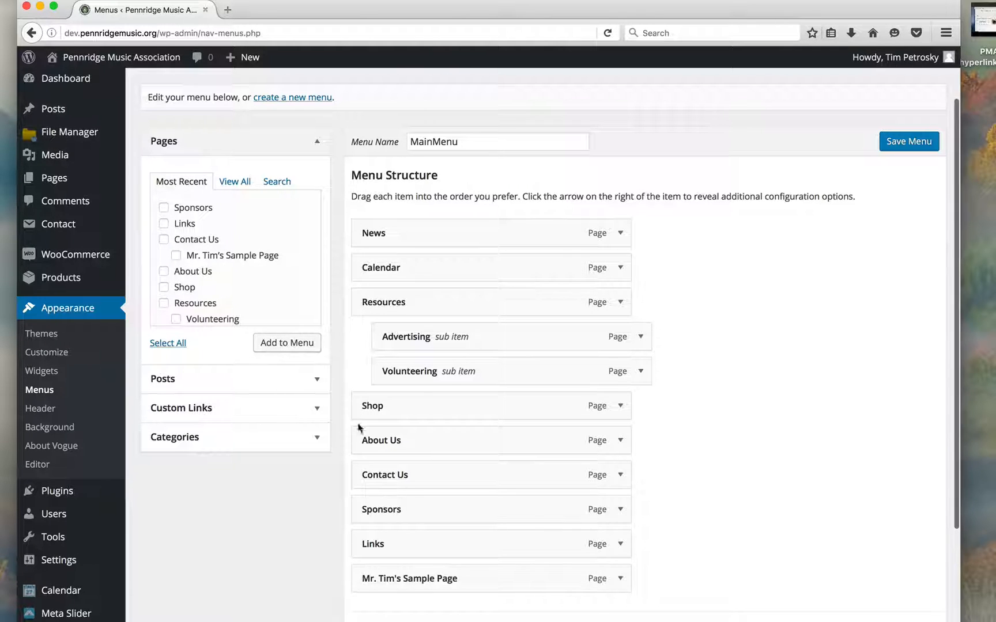
{"action": "left_click_drag", "start_coordinate": [409, 579], "coordinate": [419, 501]}
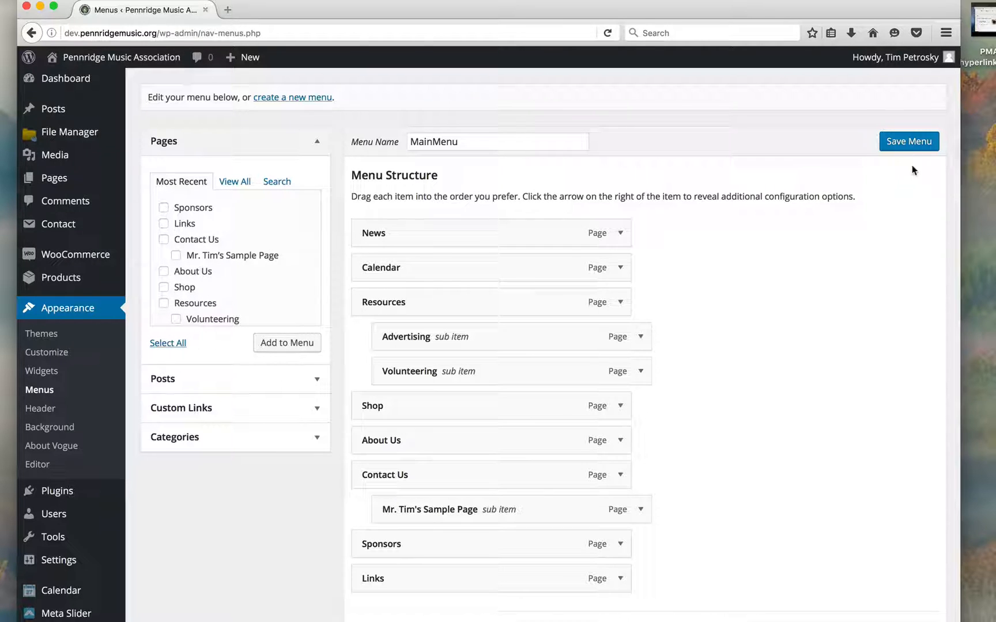
{"action": "left_click", "coordinate": [908, 141]}
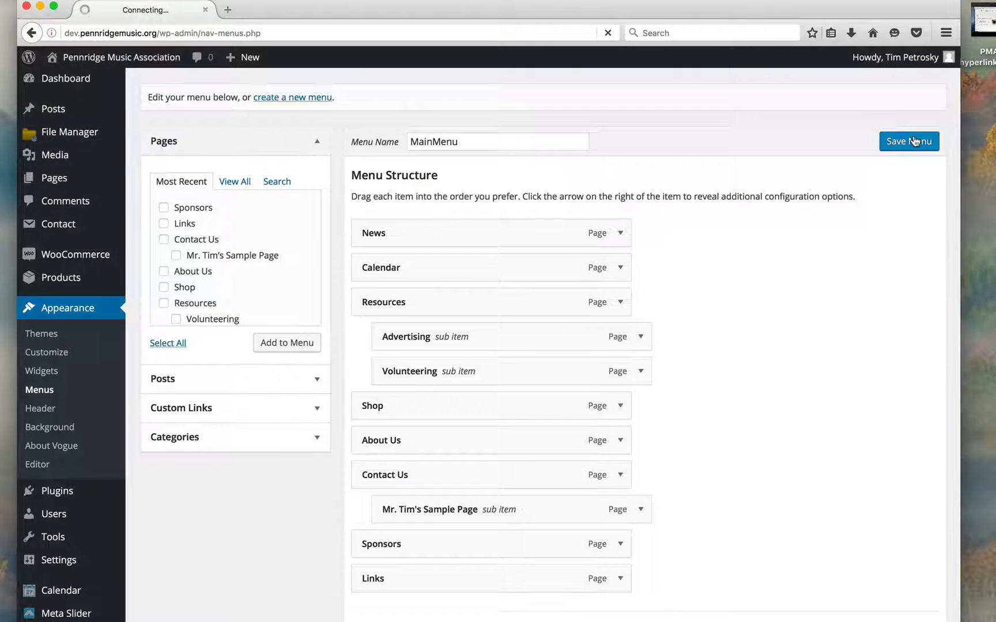
{"action": "left_click", "coordinate": [909, 141]}
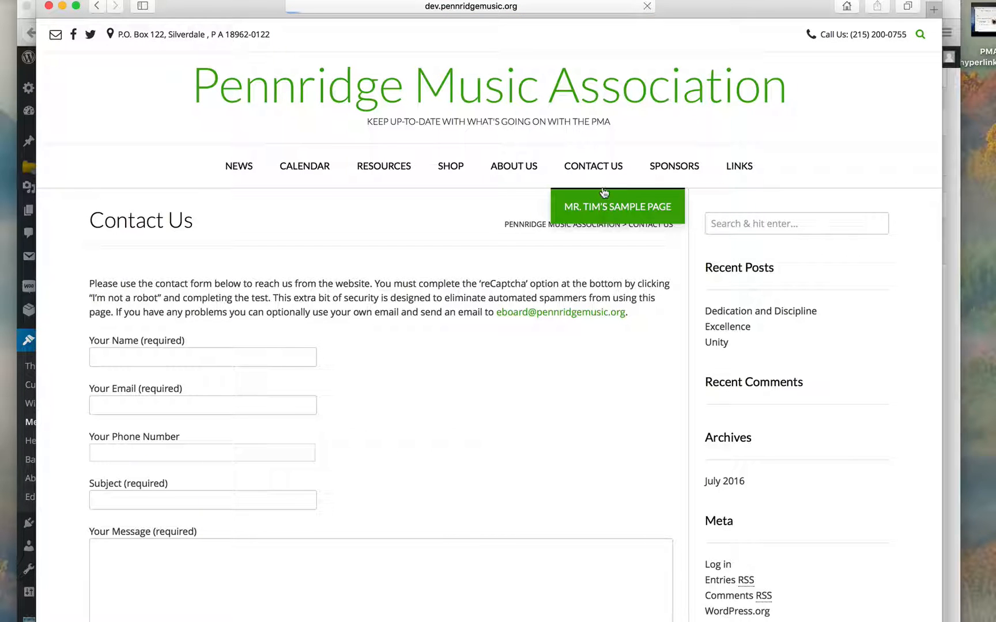
- Visit Mr. Tim's Sample Page from the Contact Us dropdown on the live site
{"action": "left_click", "coordinate": [615, 206]}
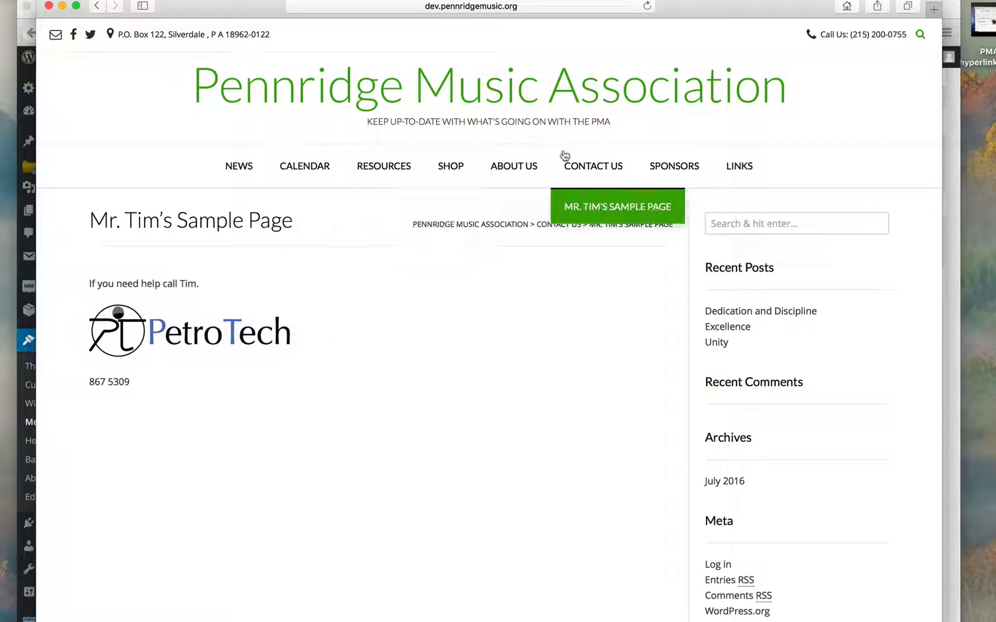
{"action": "mouse_move", "coordinate": [308, 244]}
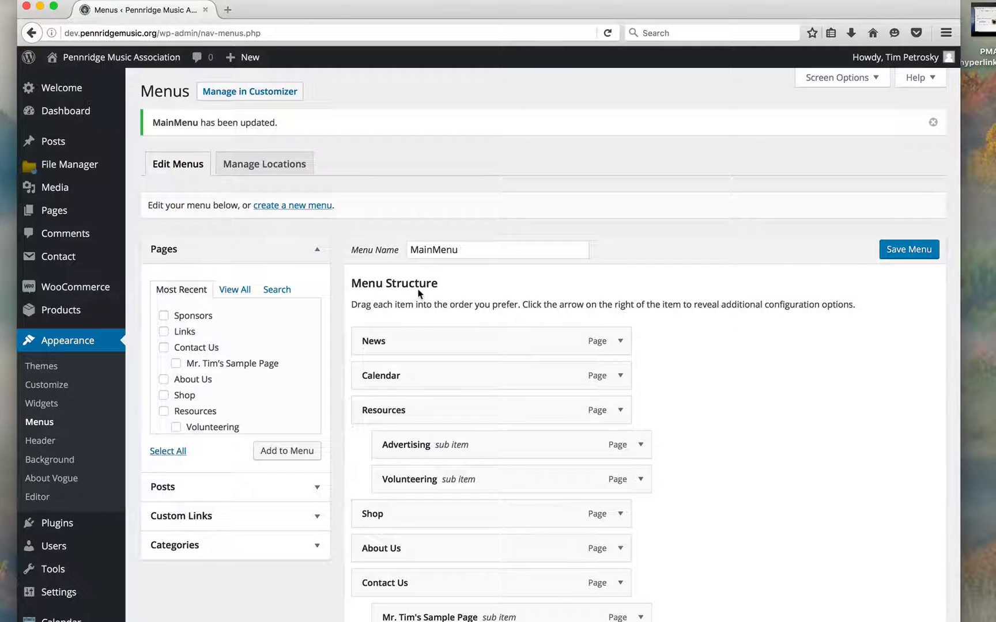
- Move Mr. Tim's Sample Page out from under Contact Us, remove it and save MainMenu
{"action": "scroll", "scroll_direction": "down", "scroll_amount": 3}
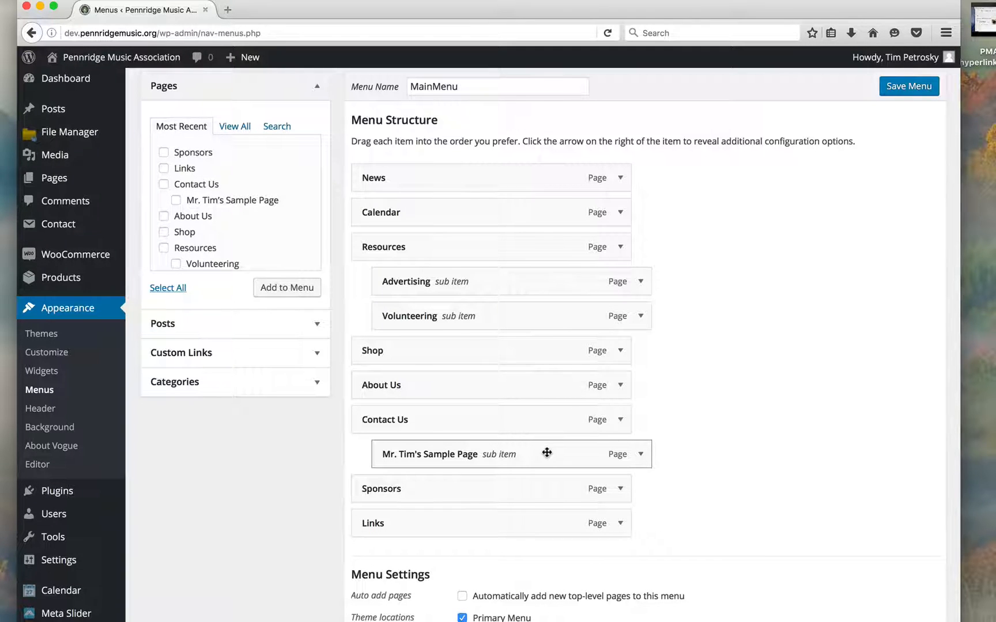
{"action": "mouse_move", "coordinate": [524, 454]}
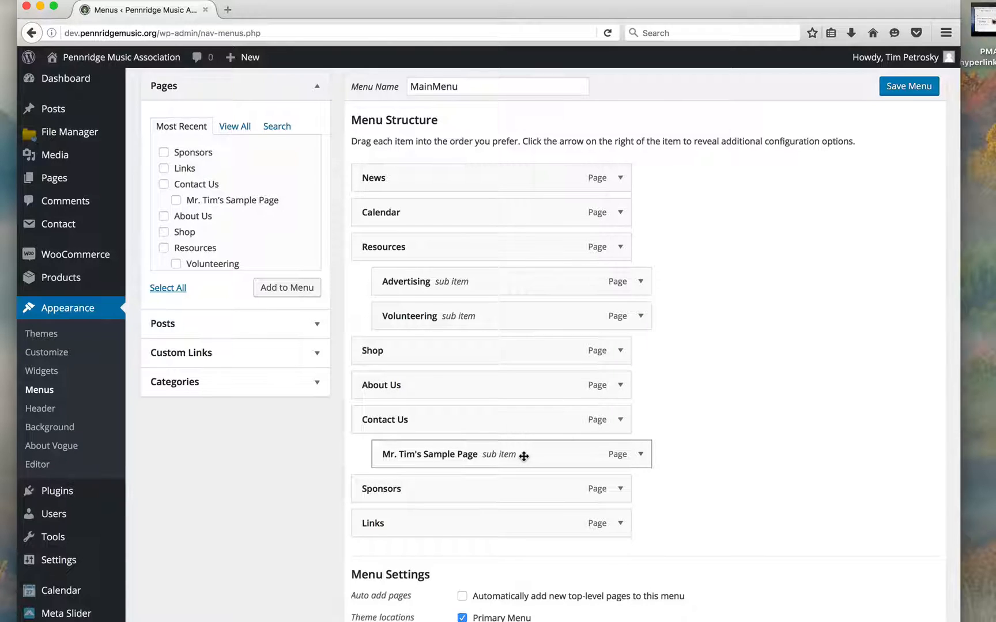
{"action": "left_click_drag", "start_coordinate": [524, 454], "coordinate": [204, 559]}
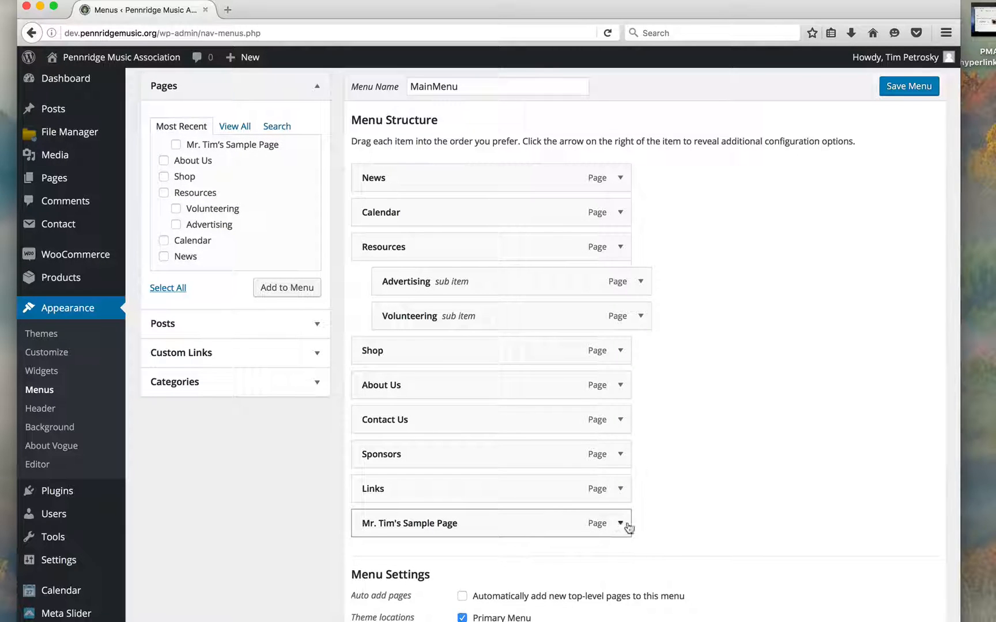
{"action": "left_click", "coordinate": [623, 523]}
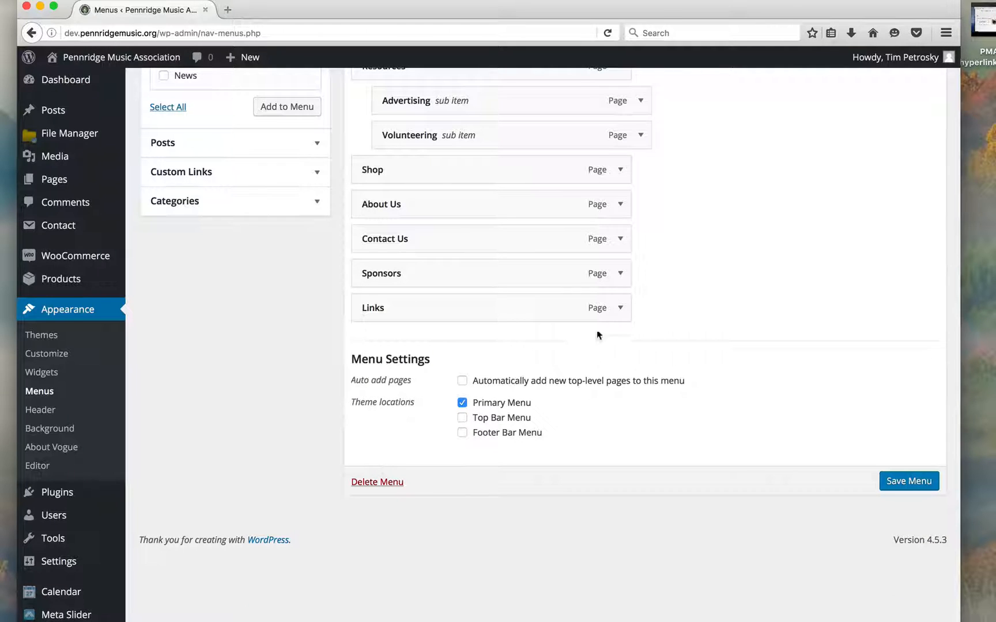
{"action": "left_click", "coordinate": [908, 481]}
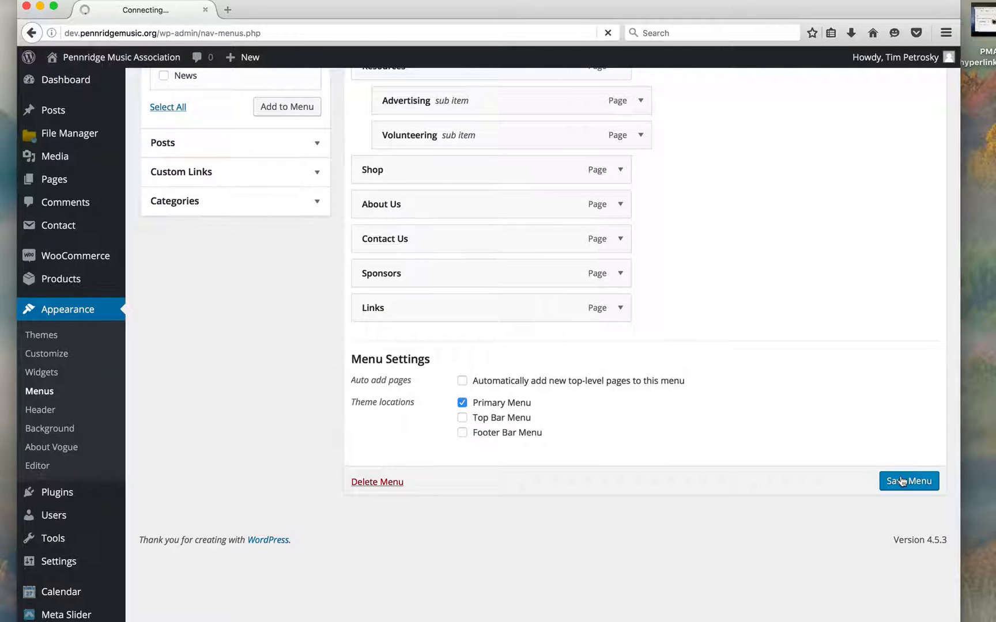
{"action": "left_click", "coordinate": [908, 481]}
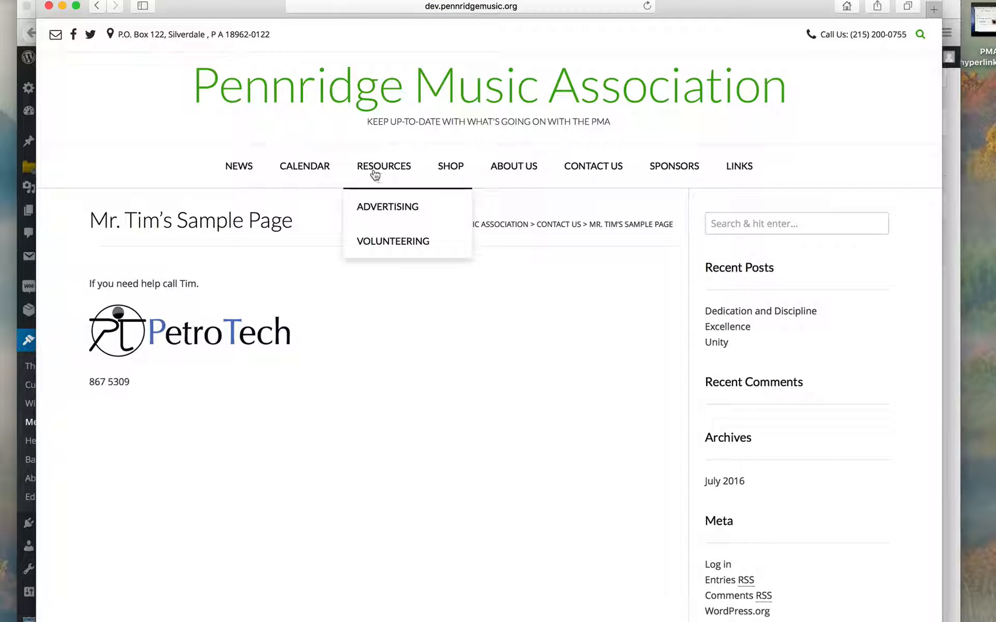
{"action": "left_click", "coordinate": [592, 166]}
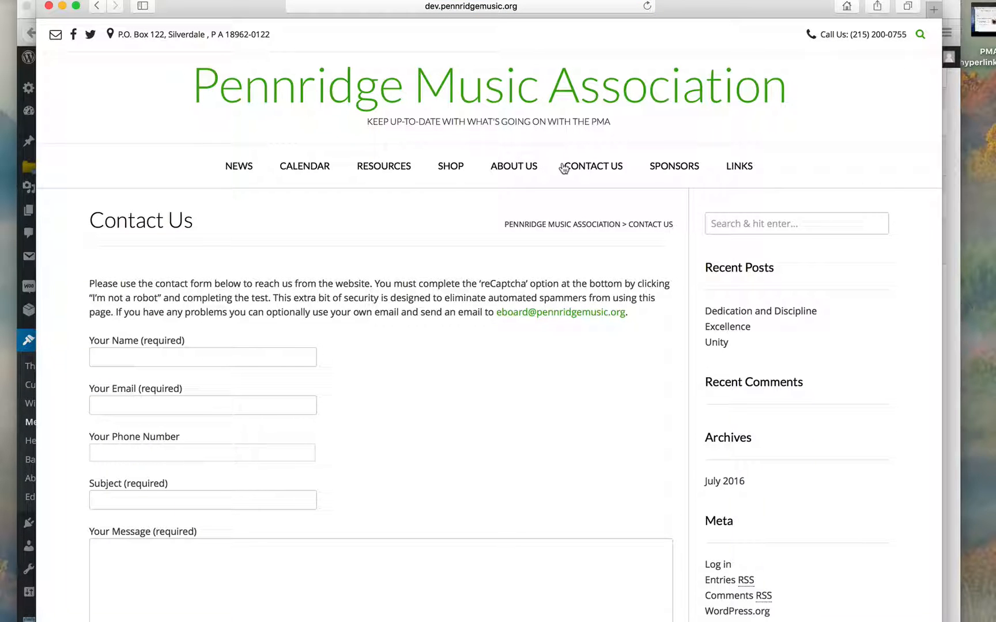
{"action": "mouse_move", "coordinate": [591, 169]}
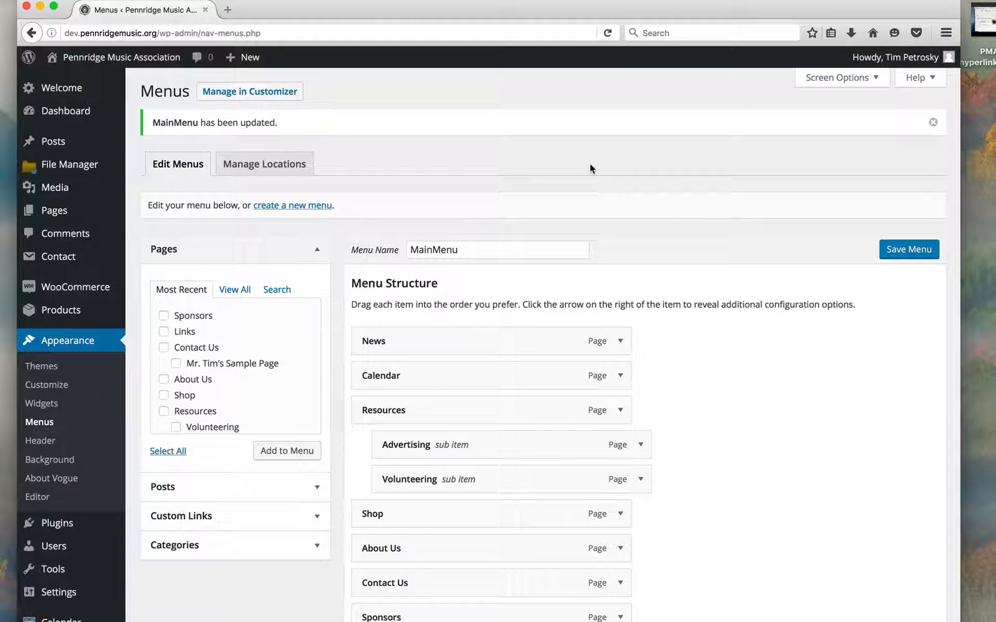
- From the Pages list, select Mr. Tim's Sample Page and move it to the trash
{"action": "left_click", "coordinate": [55, 209]}
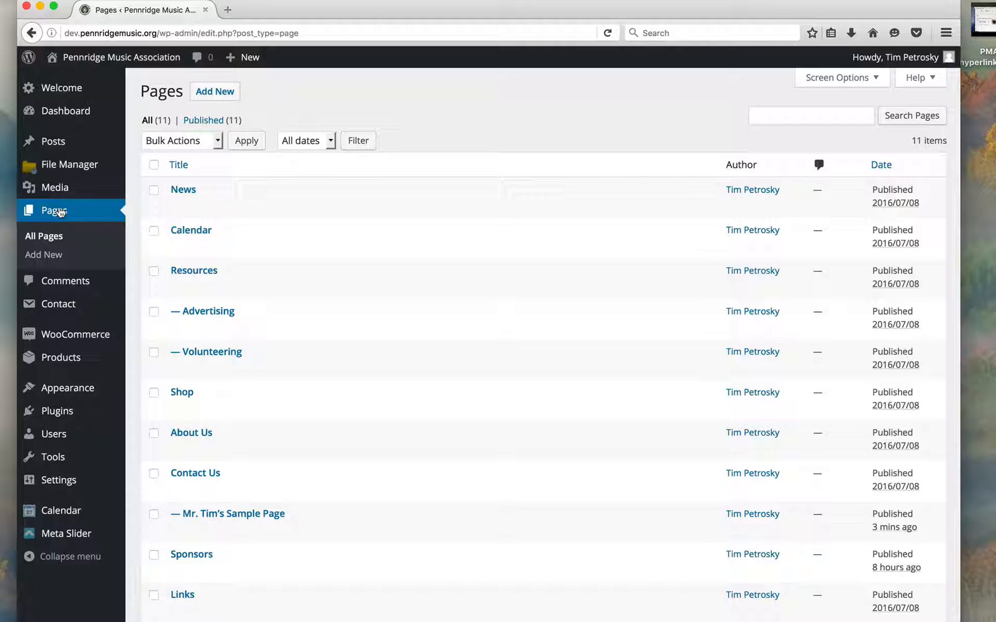
{"action": "scroll", "scroll_direction": "down", "scroll_amount": 3}
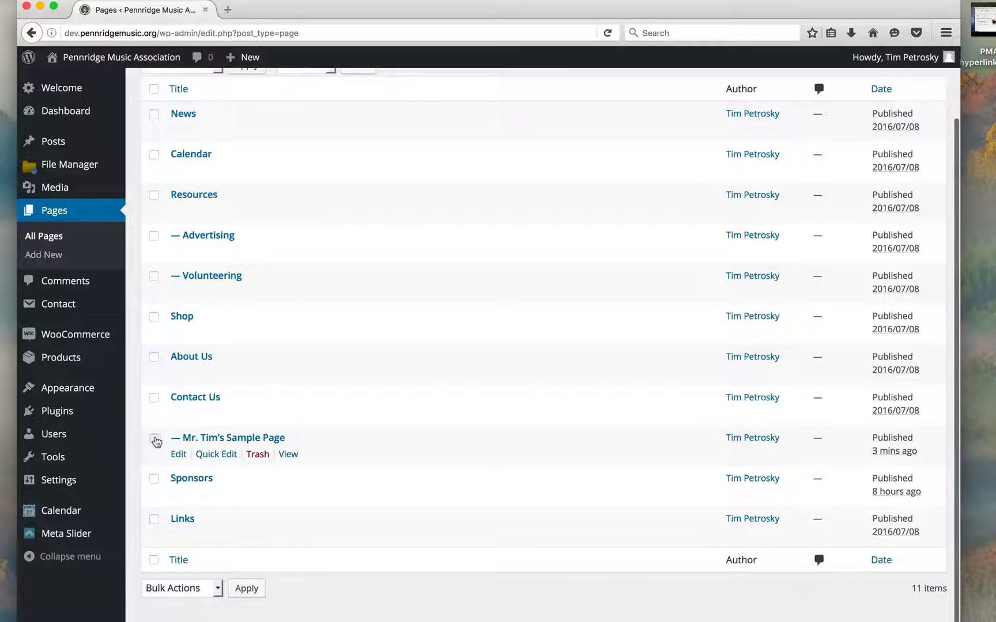
{"action": "left_click", "coordinate": [154, 440]}
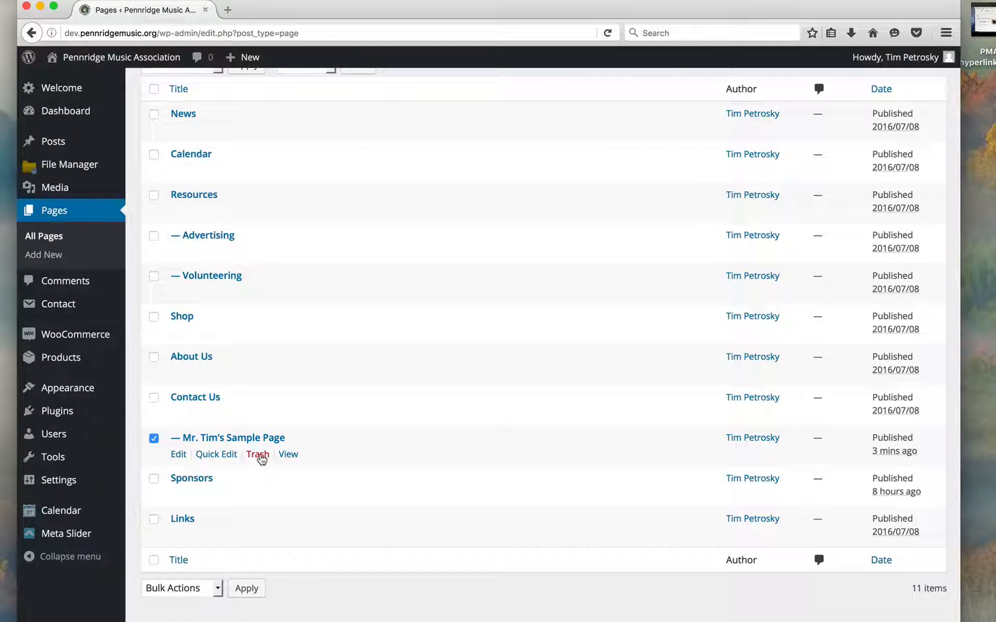
{"action": "left_click", "coordinate": [181, 588]}
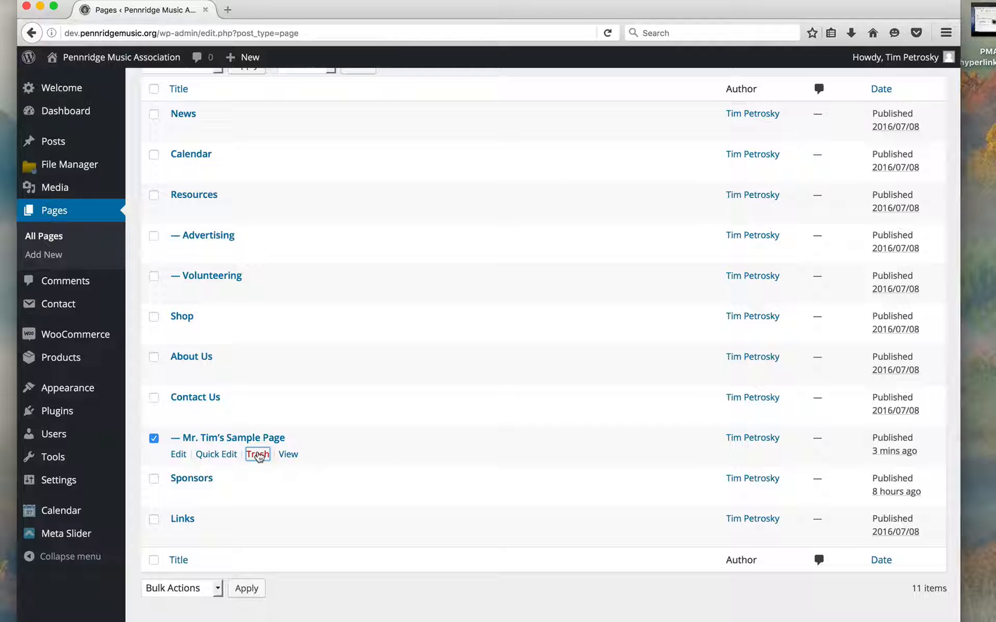
{"action": "left_click", "coordinate": [257, 455]}
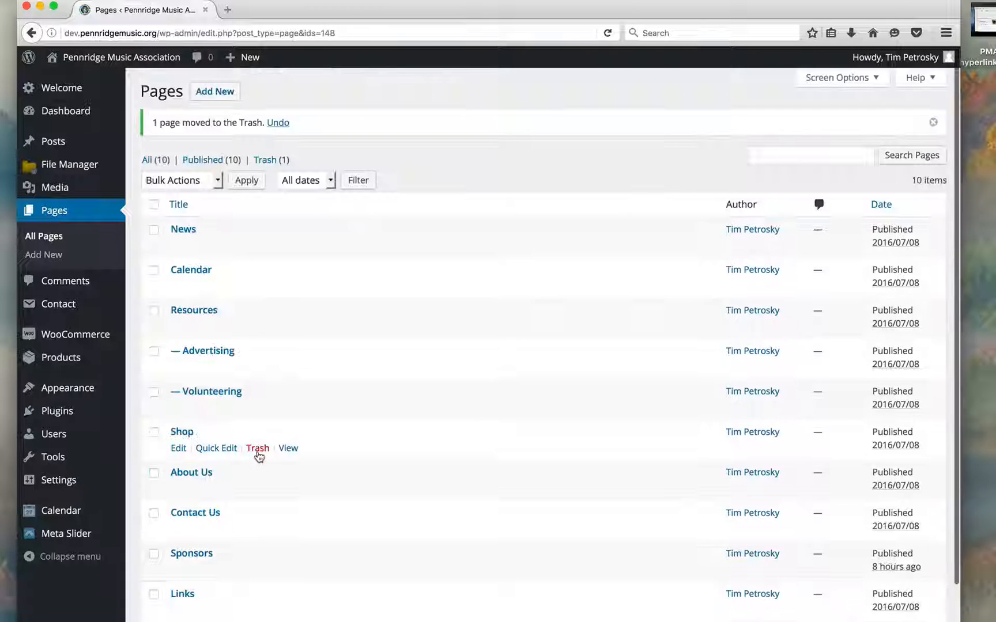
{"action": "scroll", "scroll_direction": "down", "scroll_amount": 3}
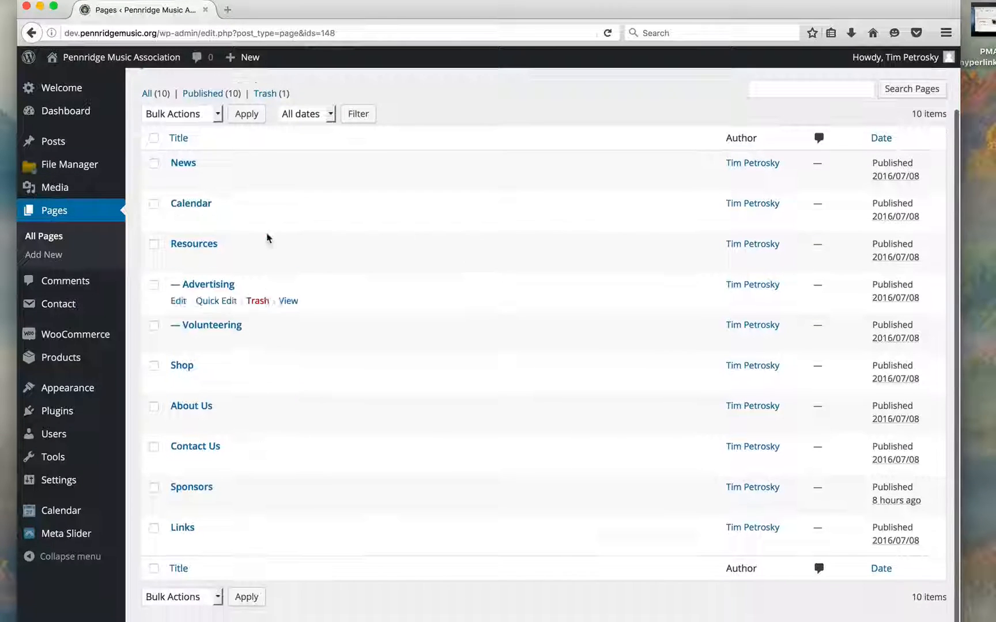
- Show the trashed pages and permanently delete Mr. Tim's Sample Page, emptying the trash
{"action": "left_click", "coordinate": [270, 94]}
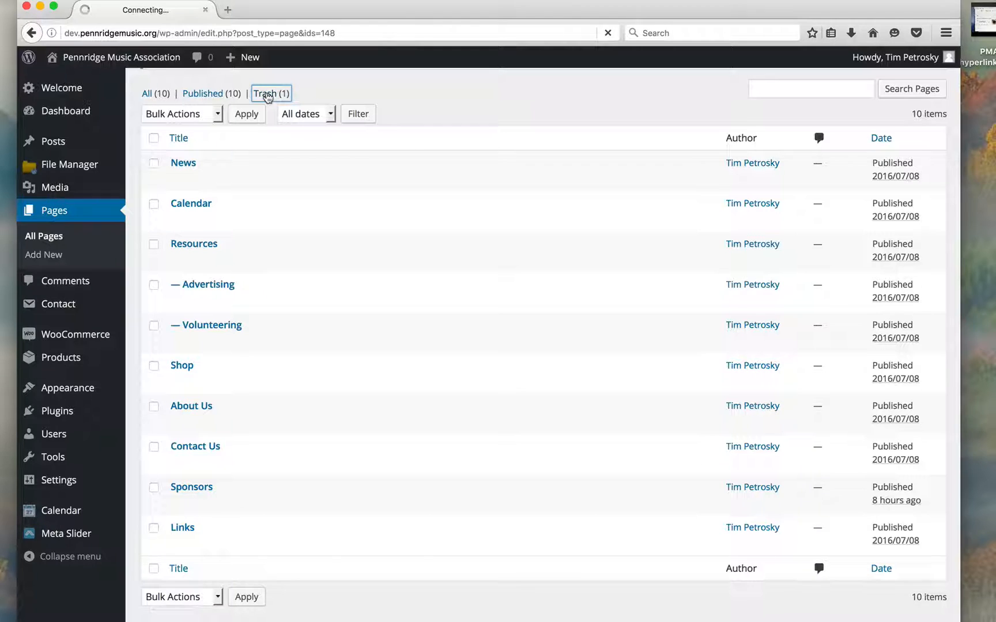
{"action": "left_click", "coordinate": [270, 94]}
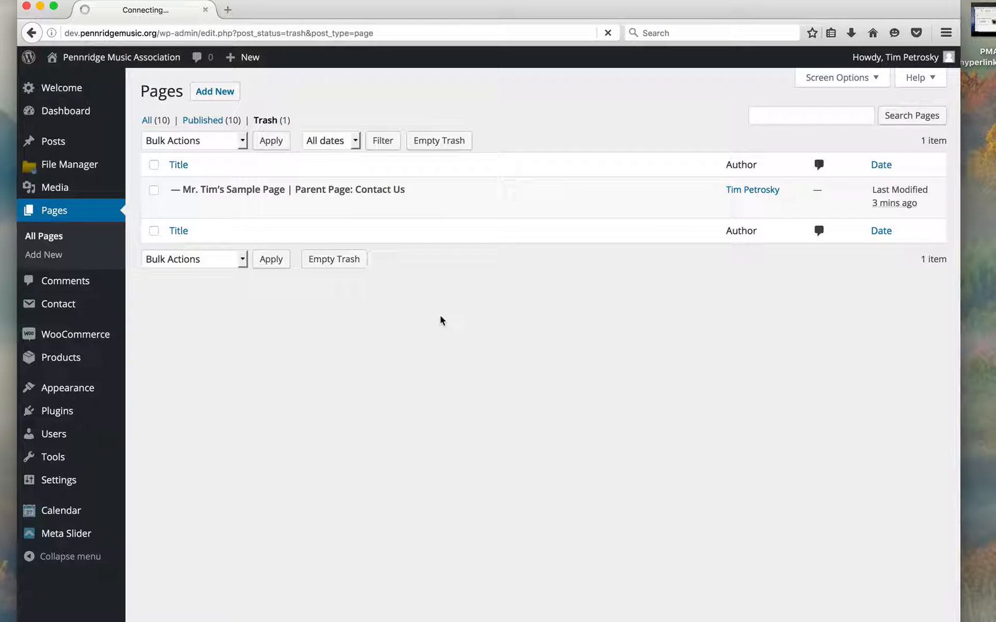
{"action": "left_click", "coordinate": [438, 141]}
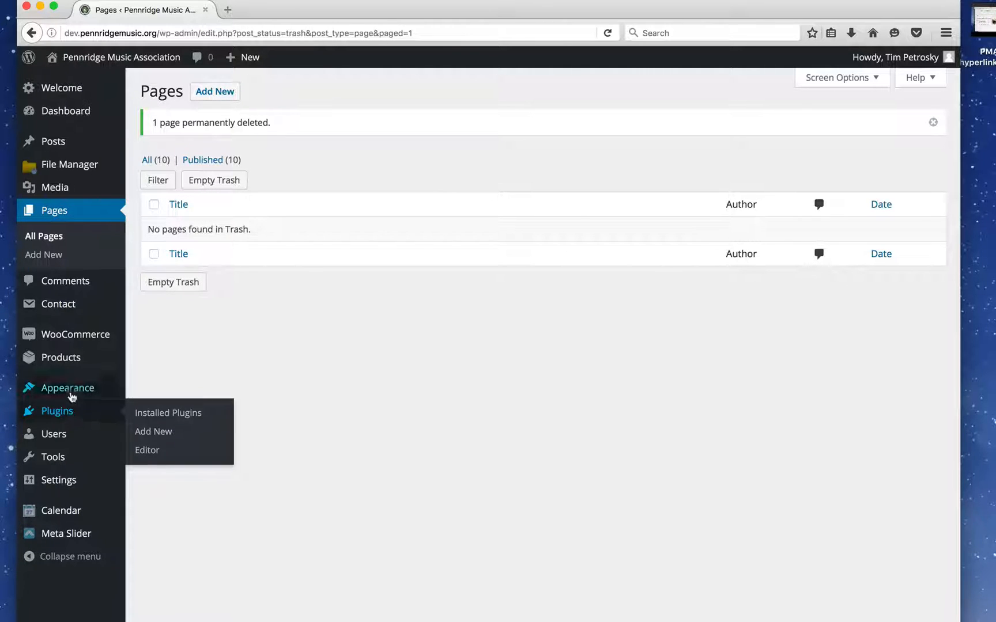
{"action": "mouse_move", "coordinate": [65, 388]}
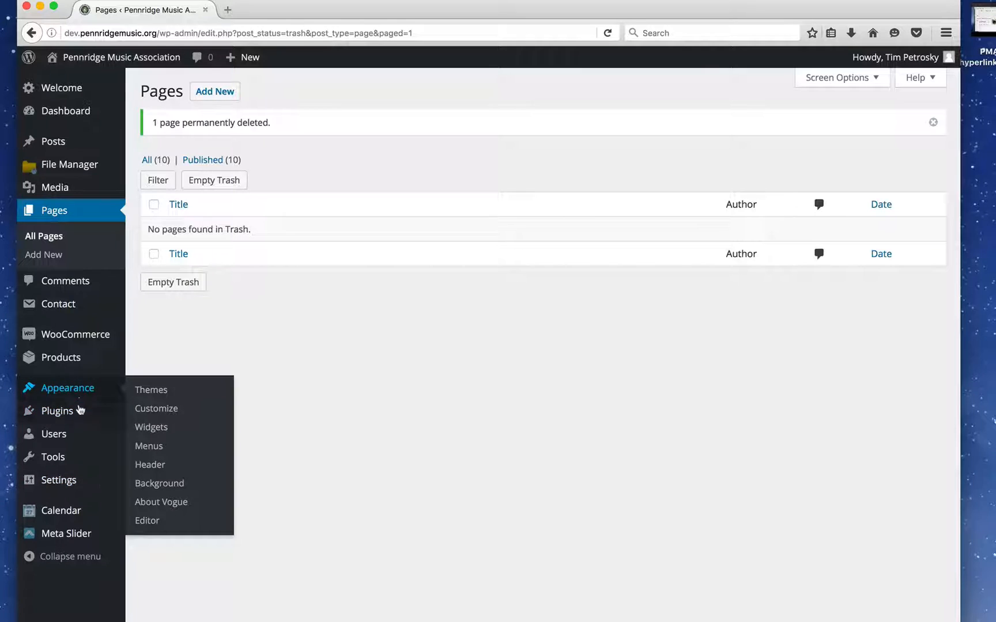
- Reopen the MainMenu editor via Appearance and review its structure, now without the sample page
{"action": "left_click", "coordinate": [148, 446]}
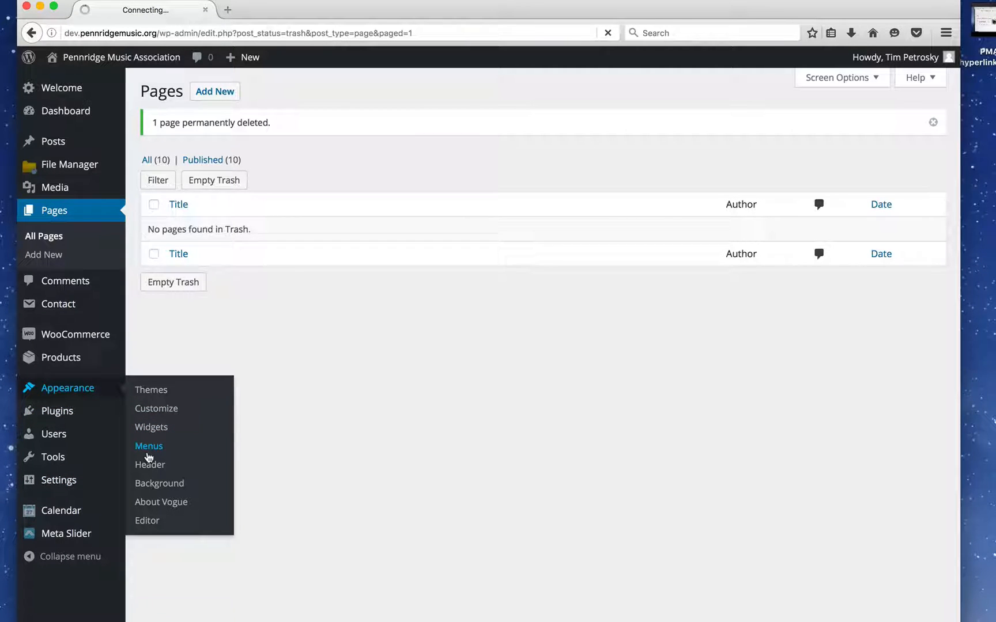
{"action": "left_click", "coordinate": [149, 446]}
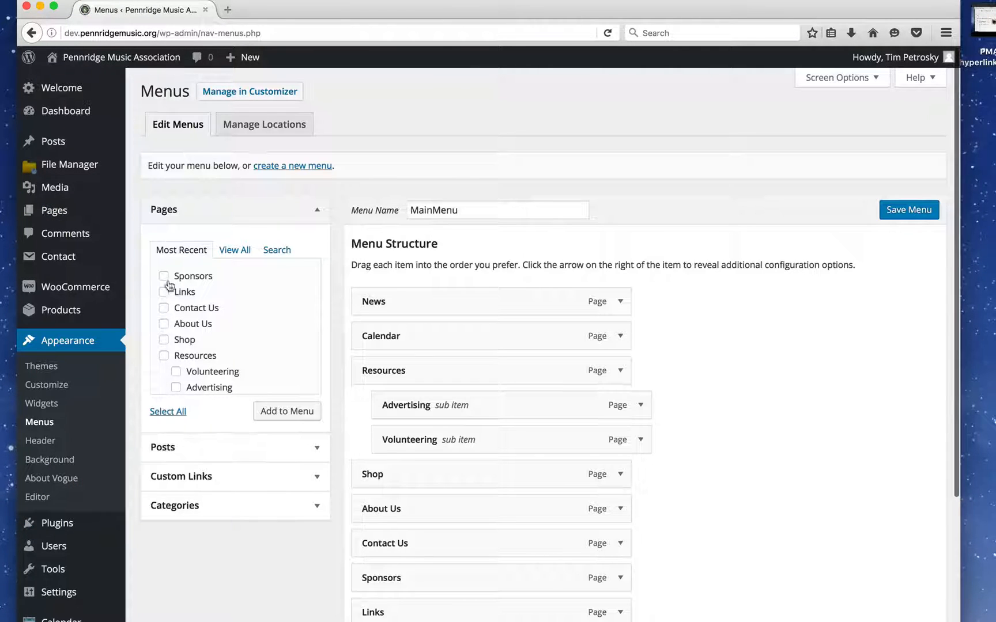
{"action": "scroll", "scroll_direction": "down", "scroll_amount": 3}
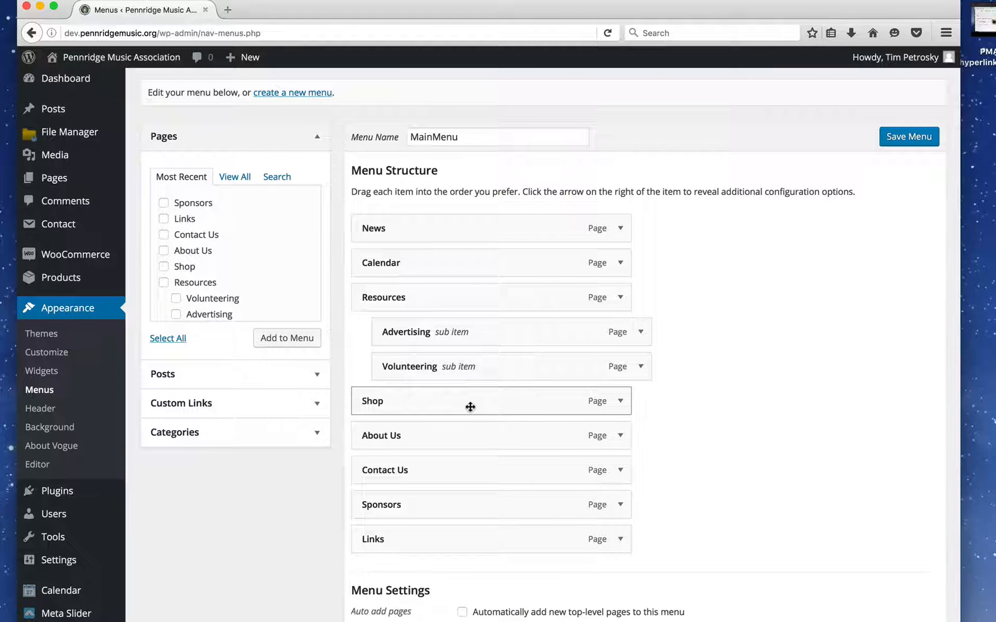
{"action": "scroll", "scroll_direction": "down", "scroll_amount": 3}
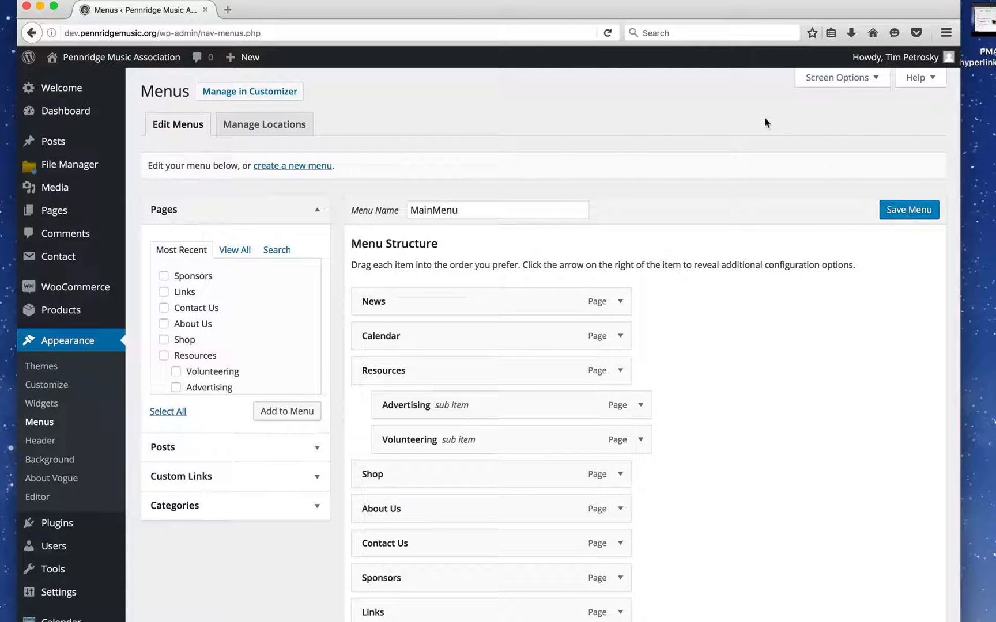
{"action": "mouse_move", "coordinate": [639, 31]}
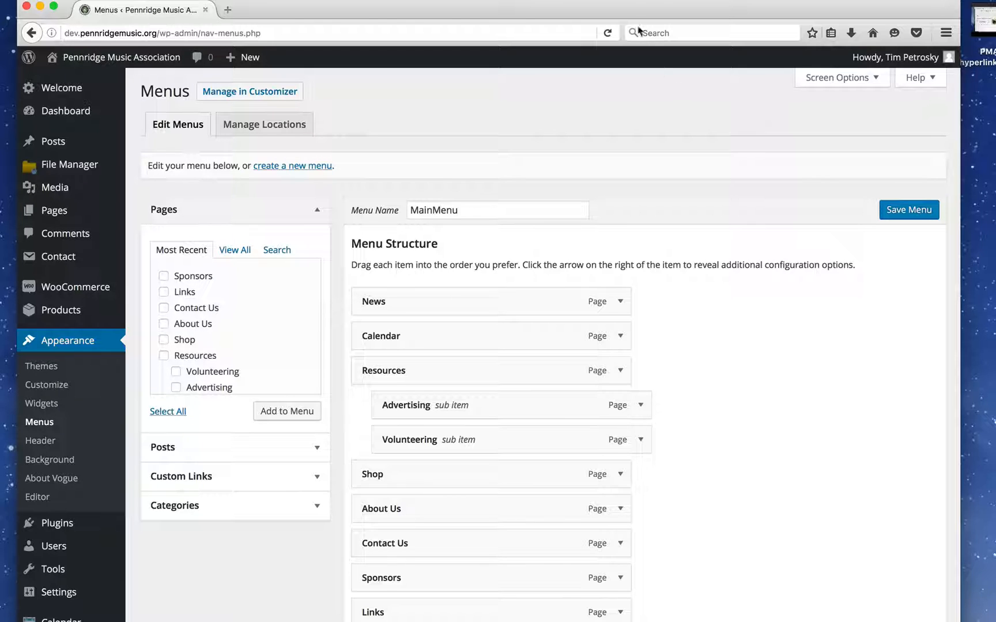